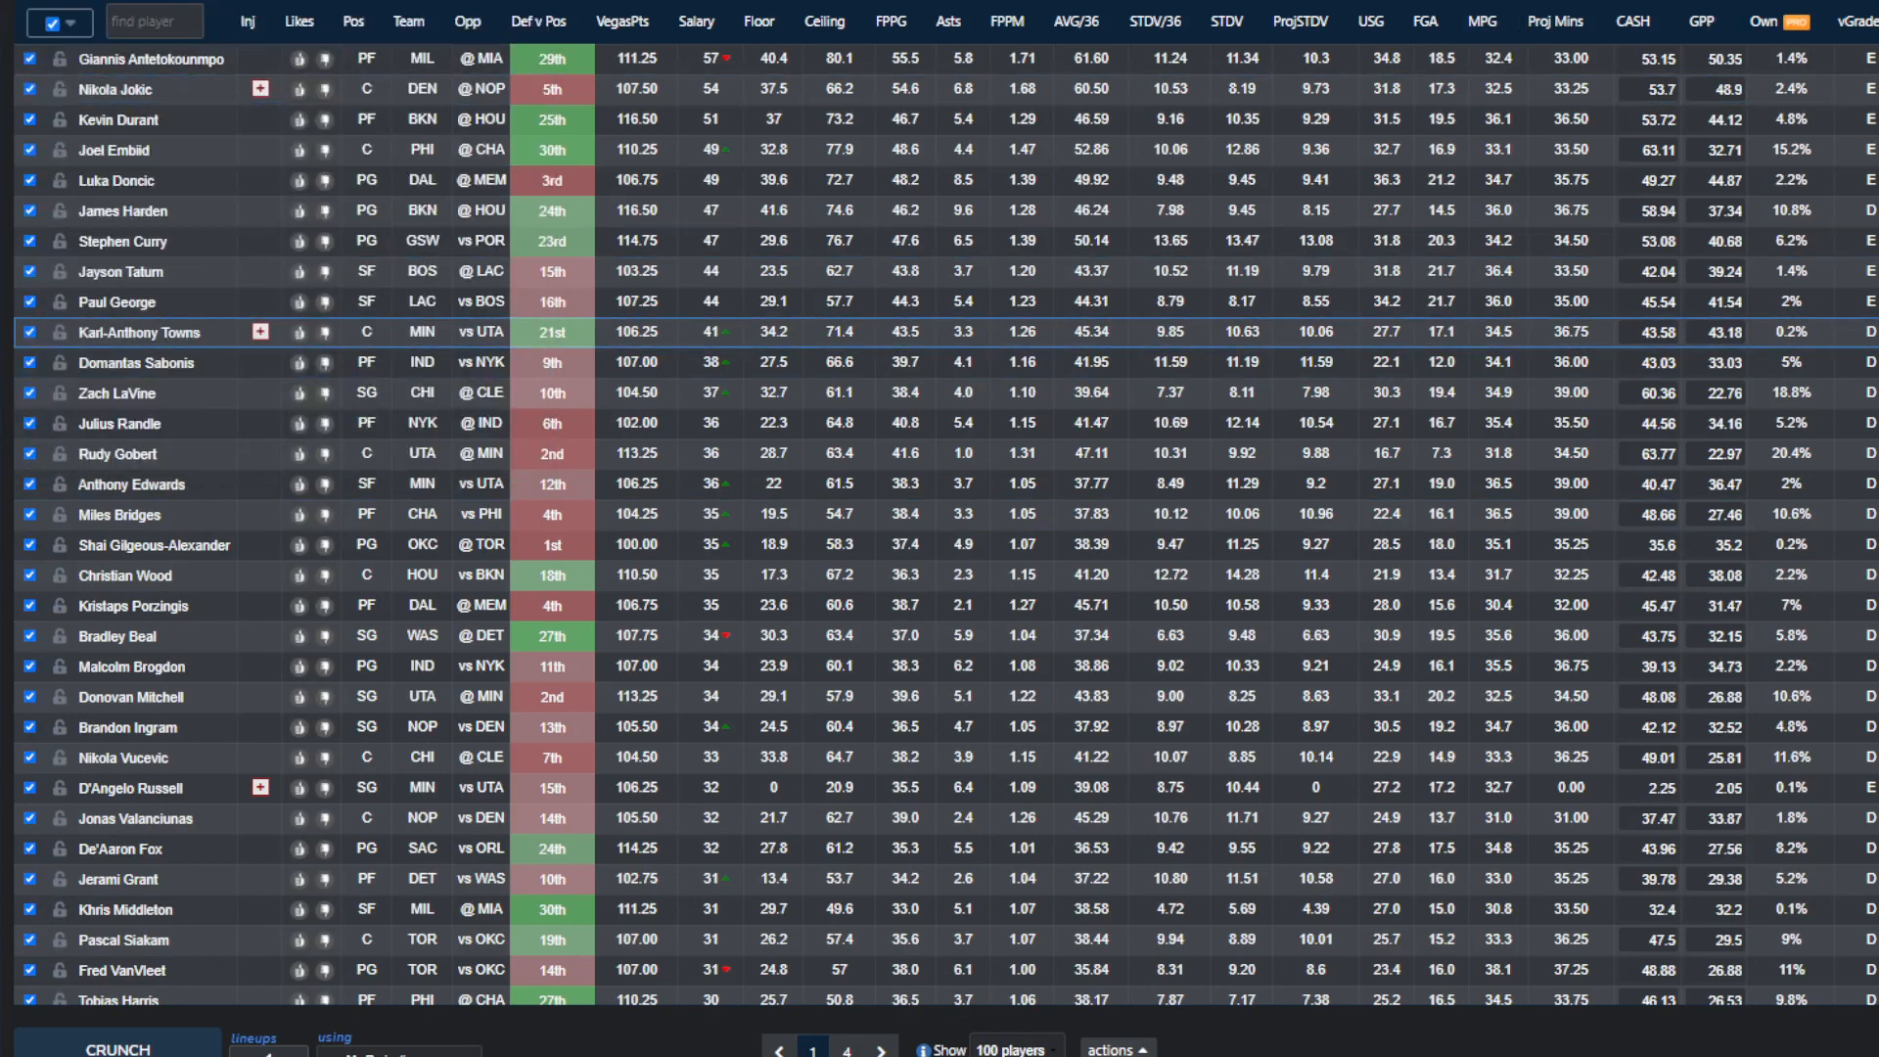
Crunch one CASH lineup to produce Crunch_1, projecting 489.22 points
scroll(down, 3)
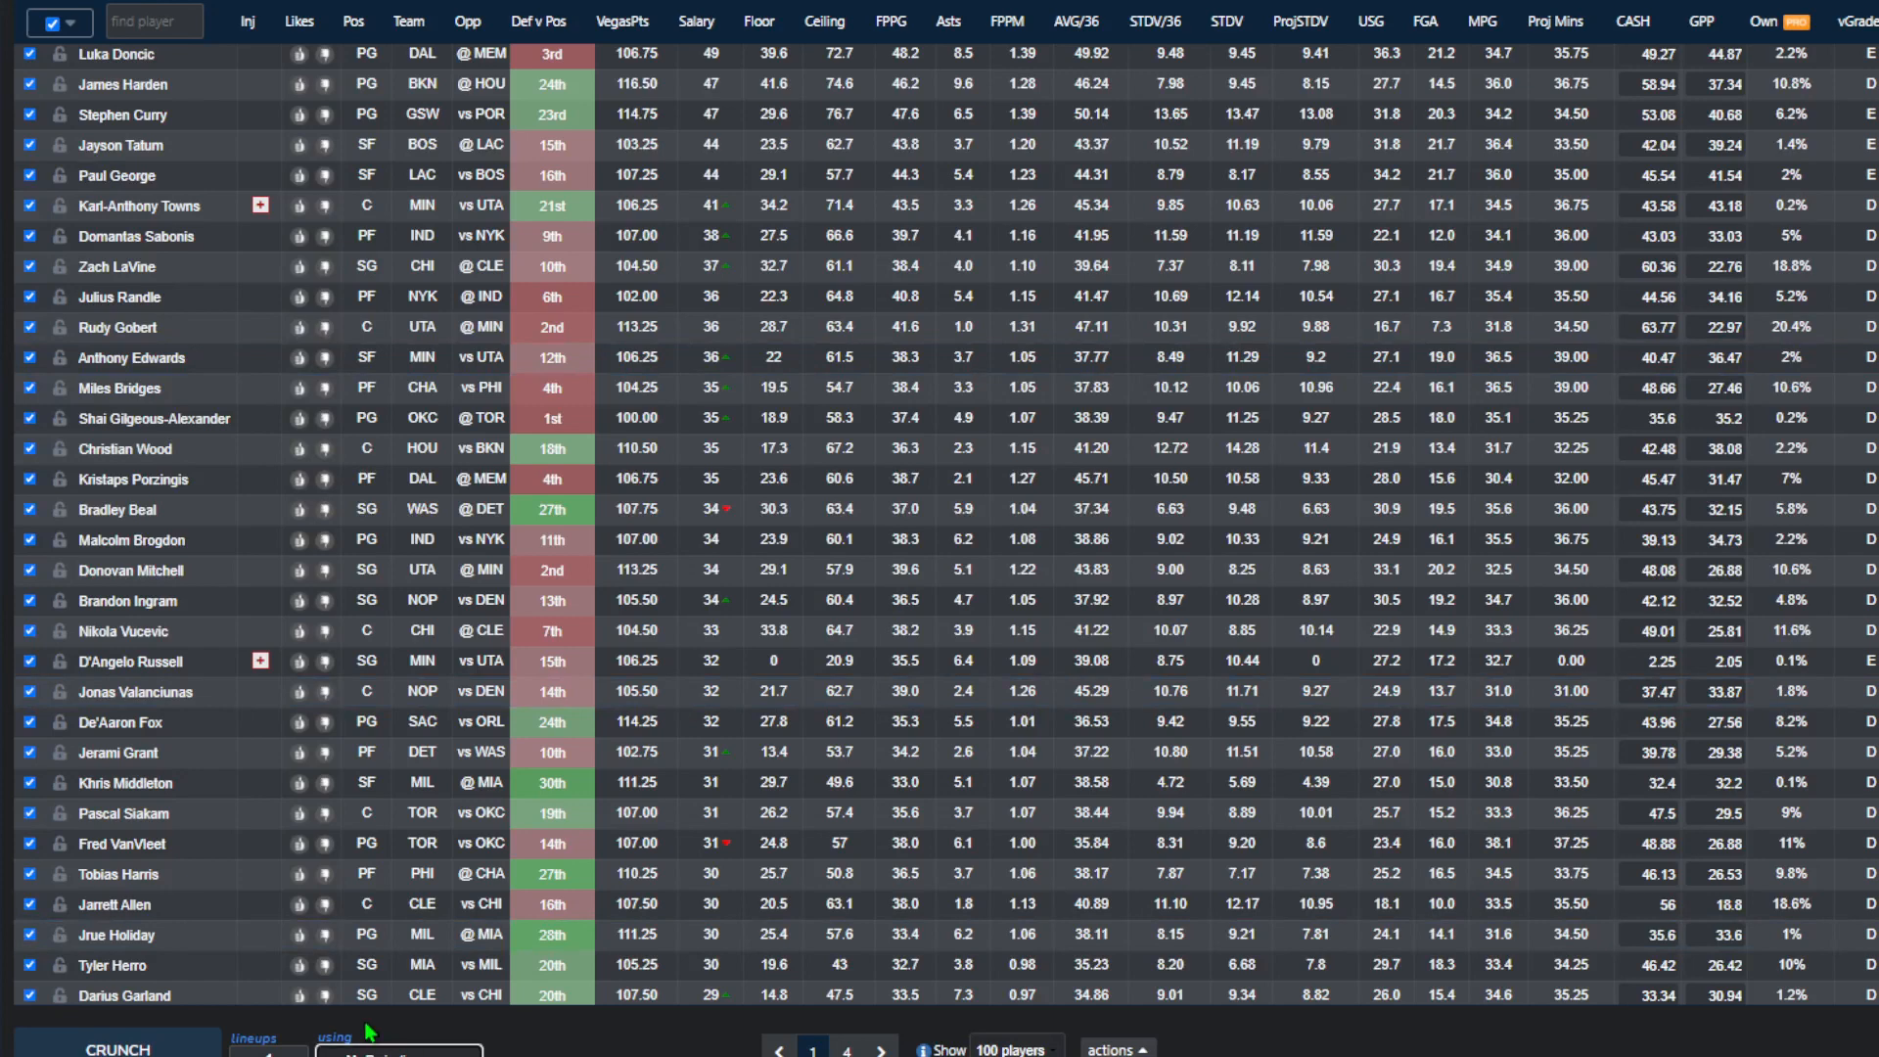
mouse_move(282, 57)
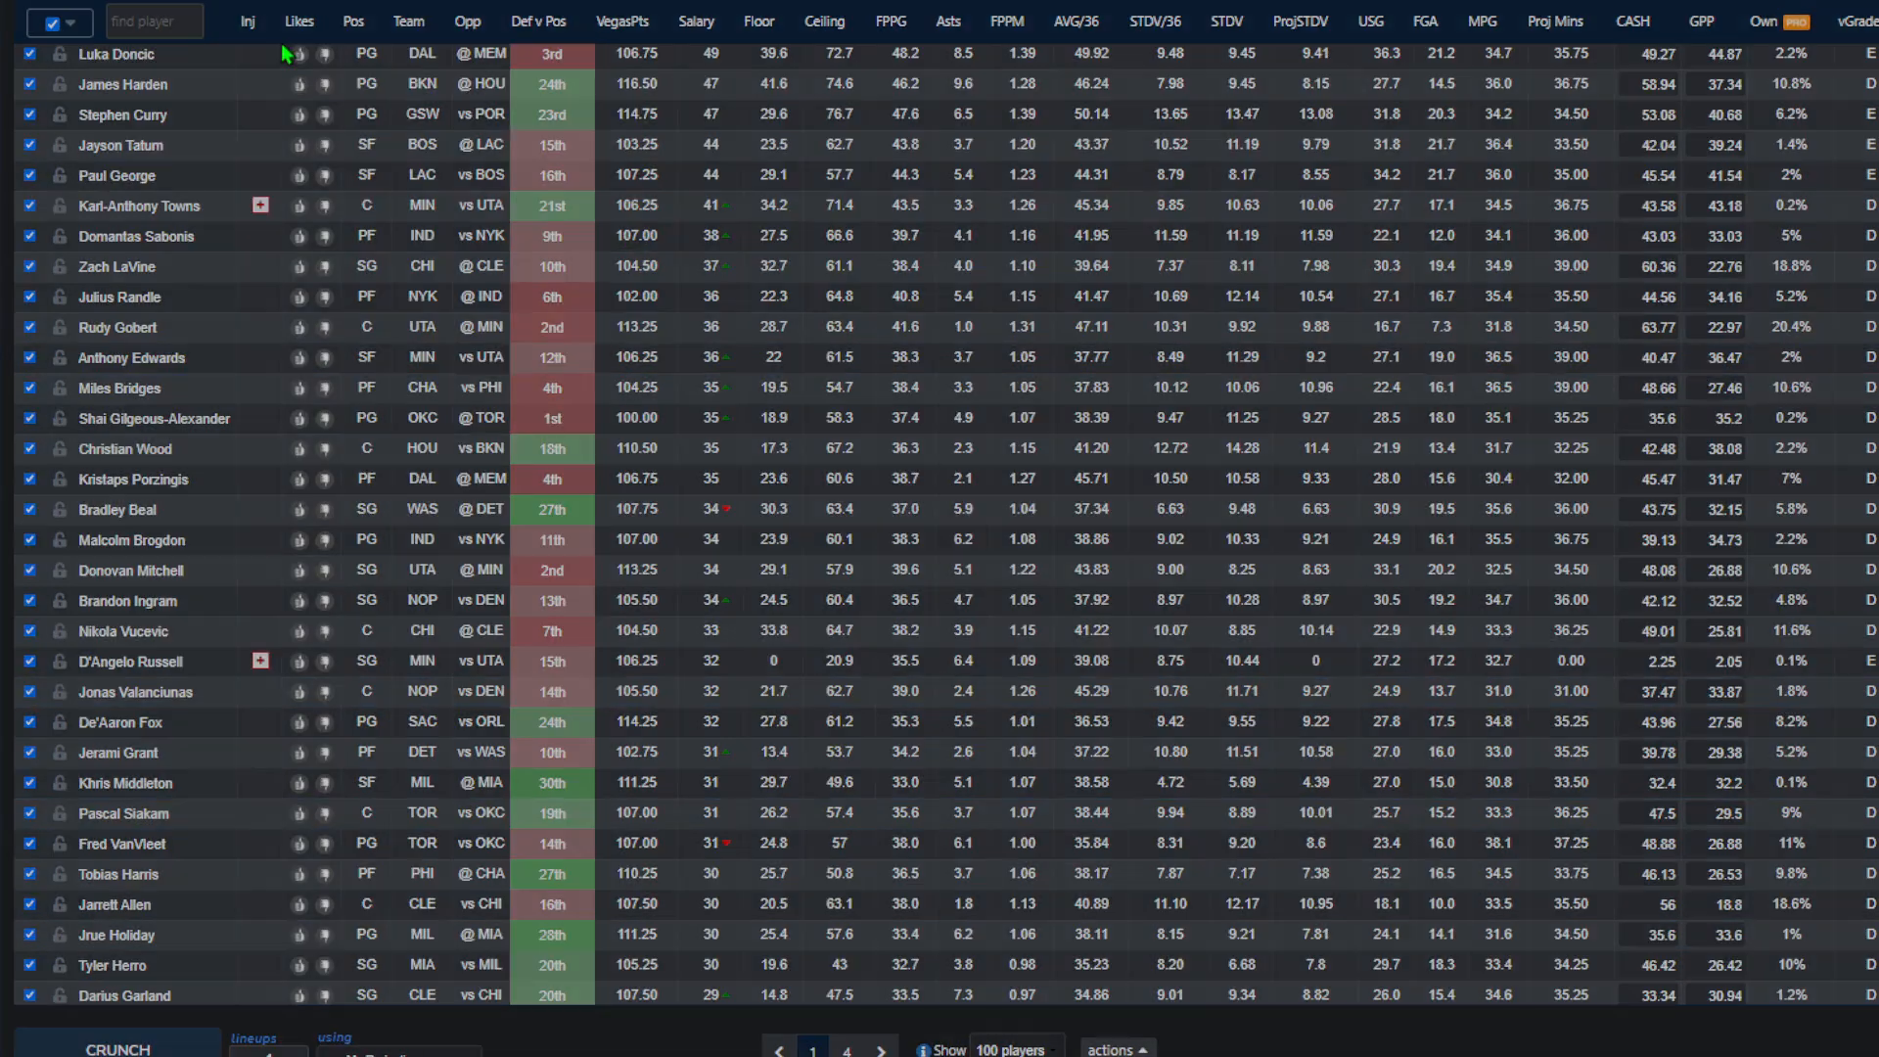
click(1110, 1049)
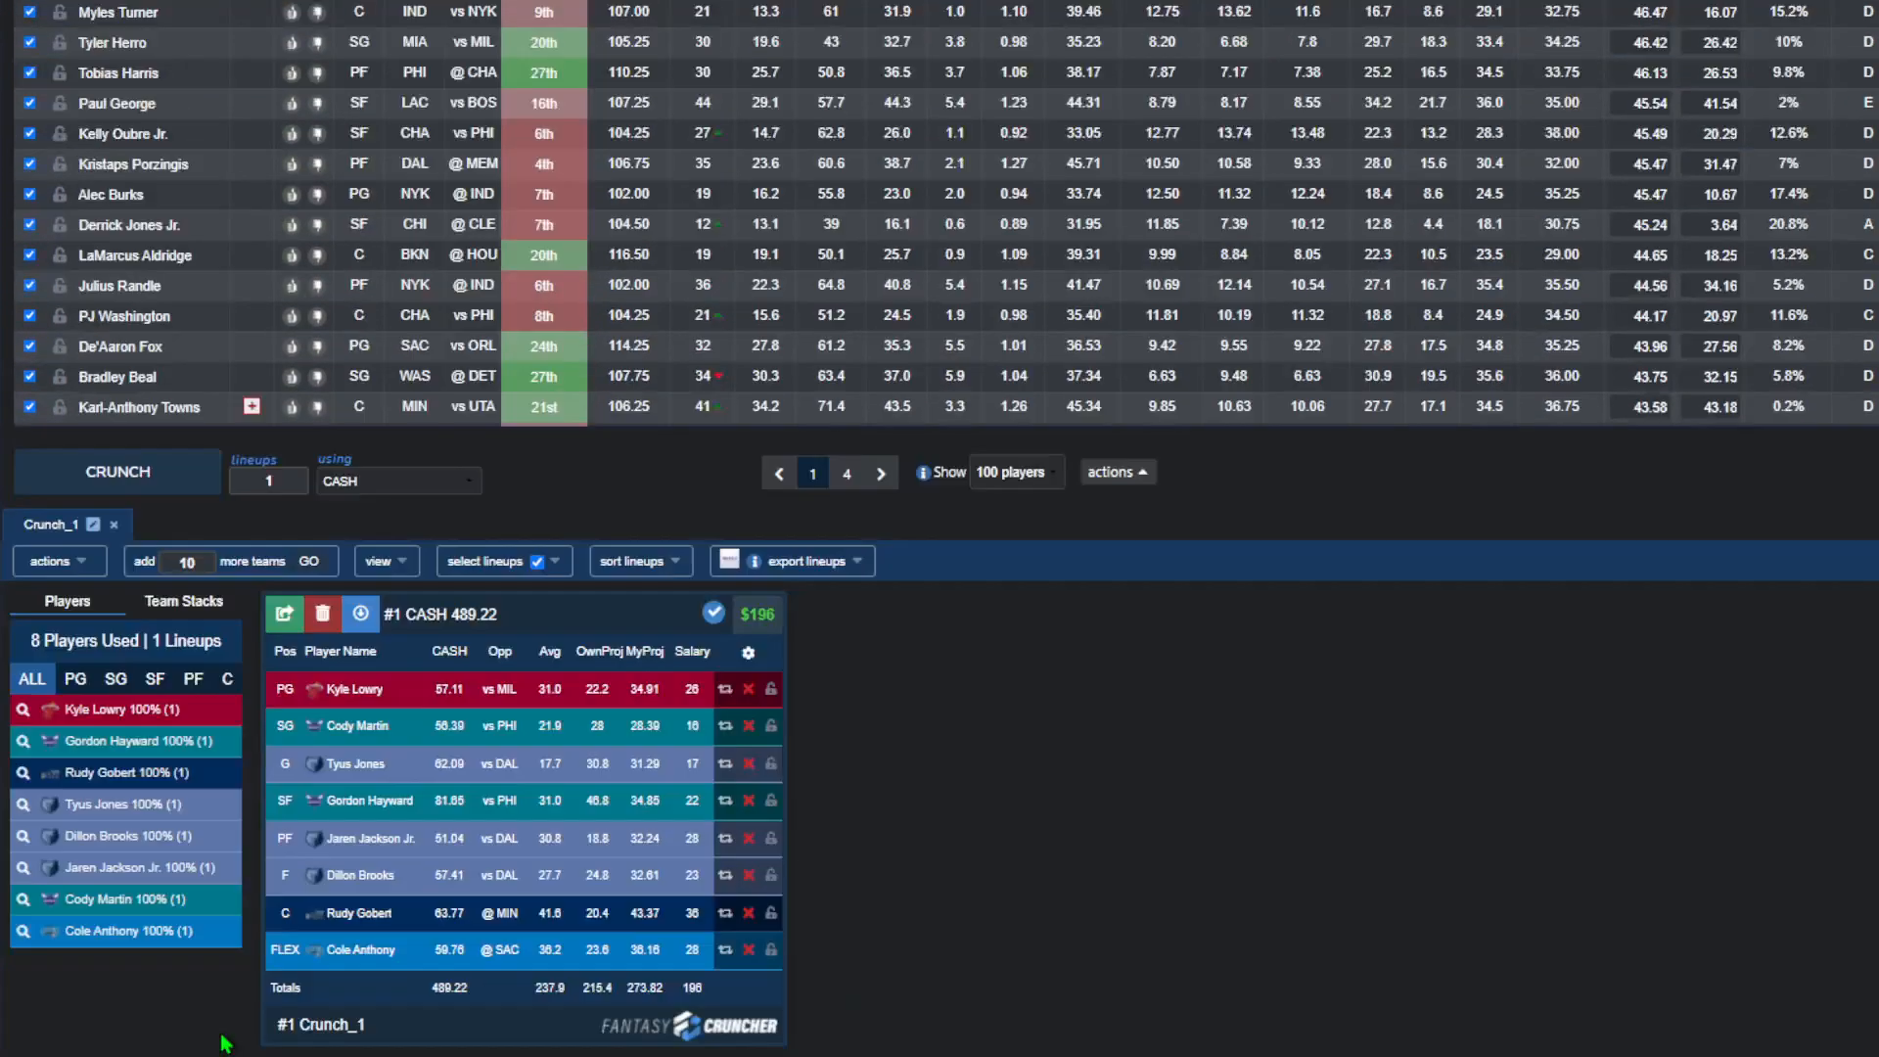
scroll(down, 3)
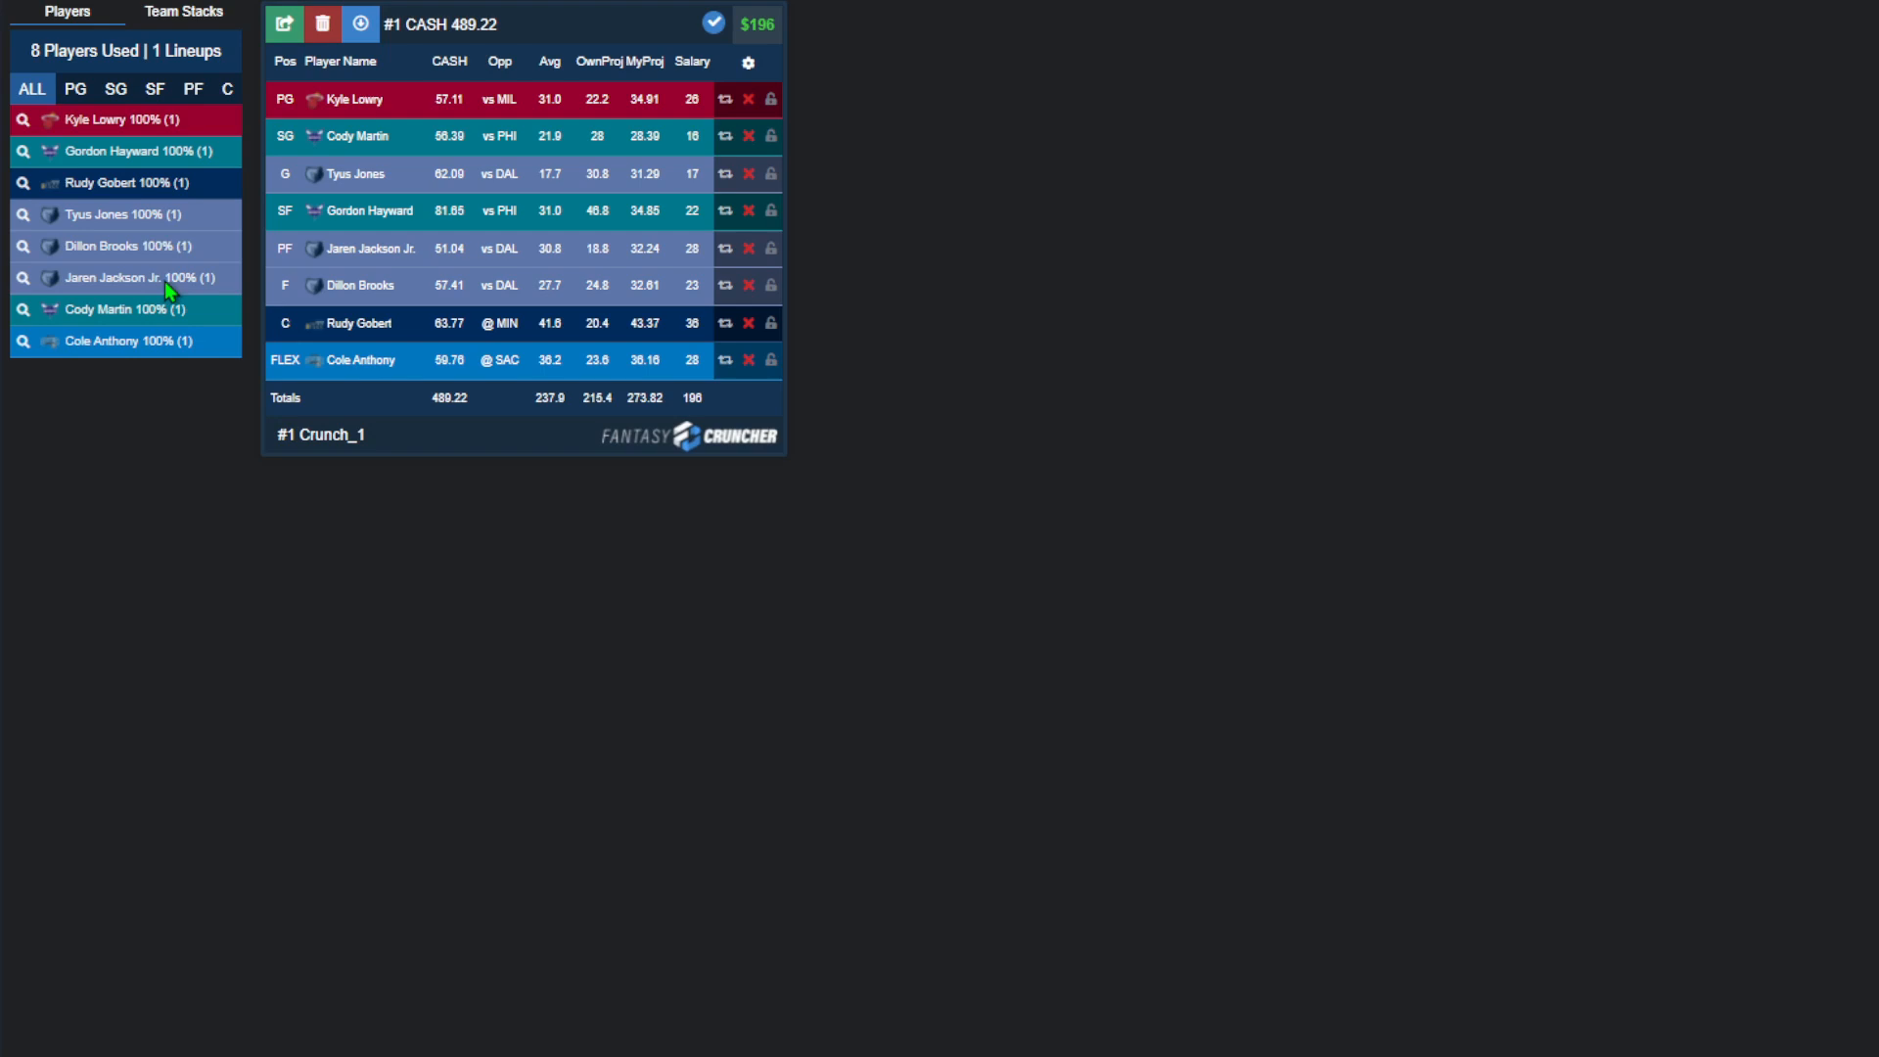
click(354, 100)
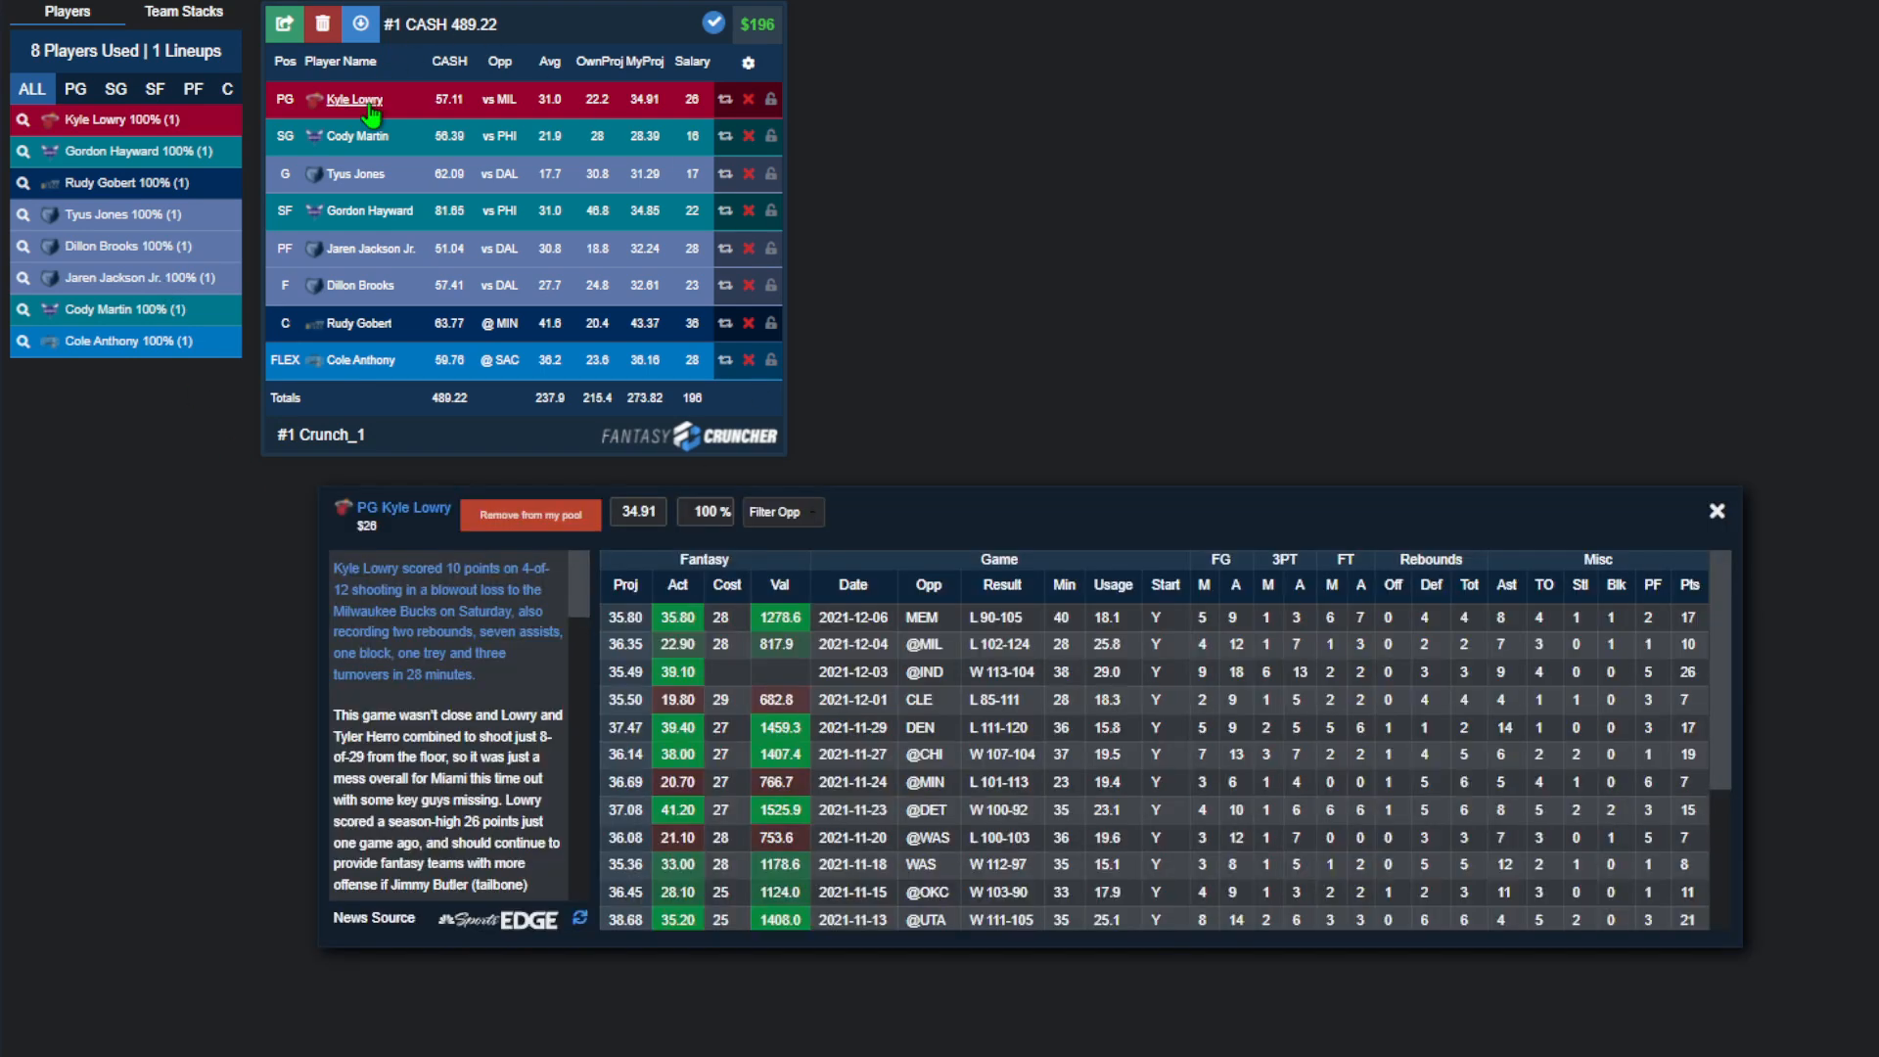
click(1715, 511)
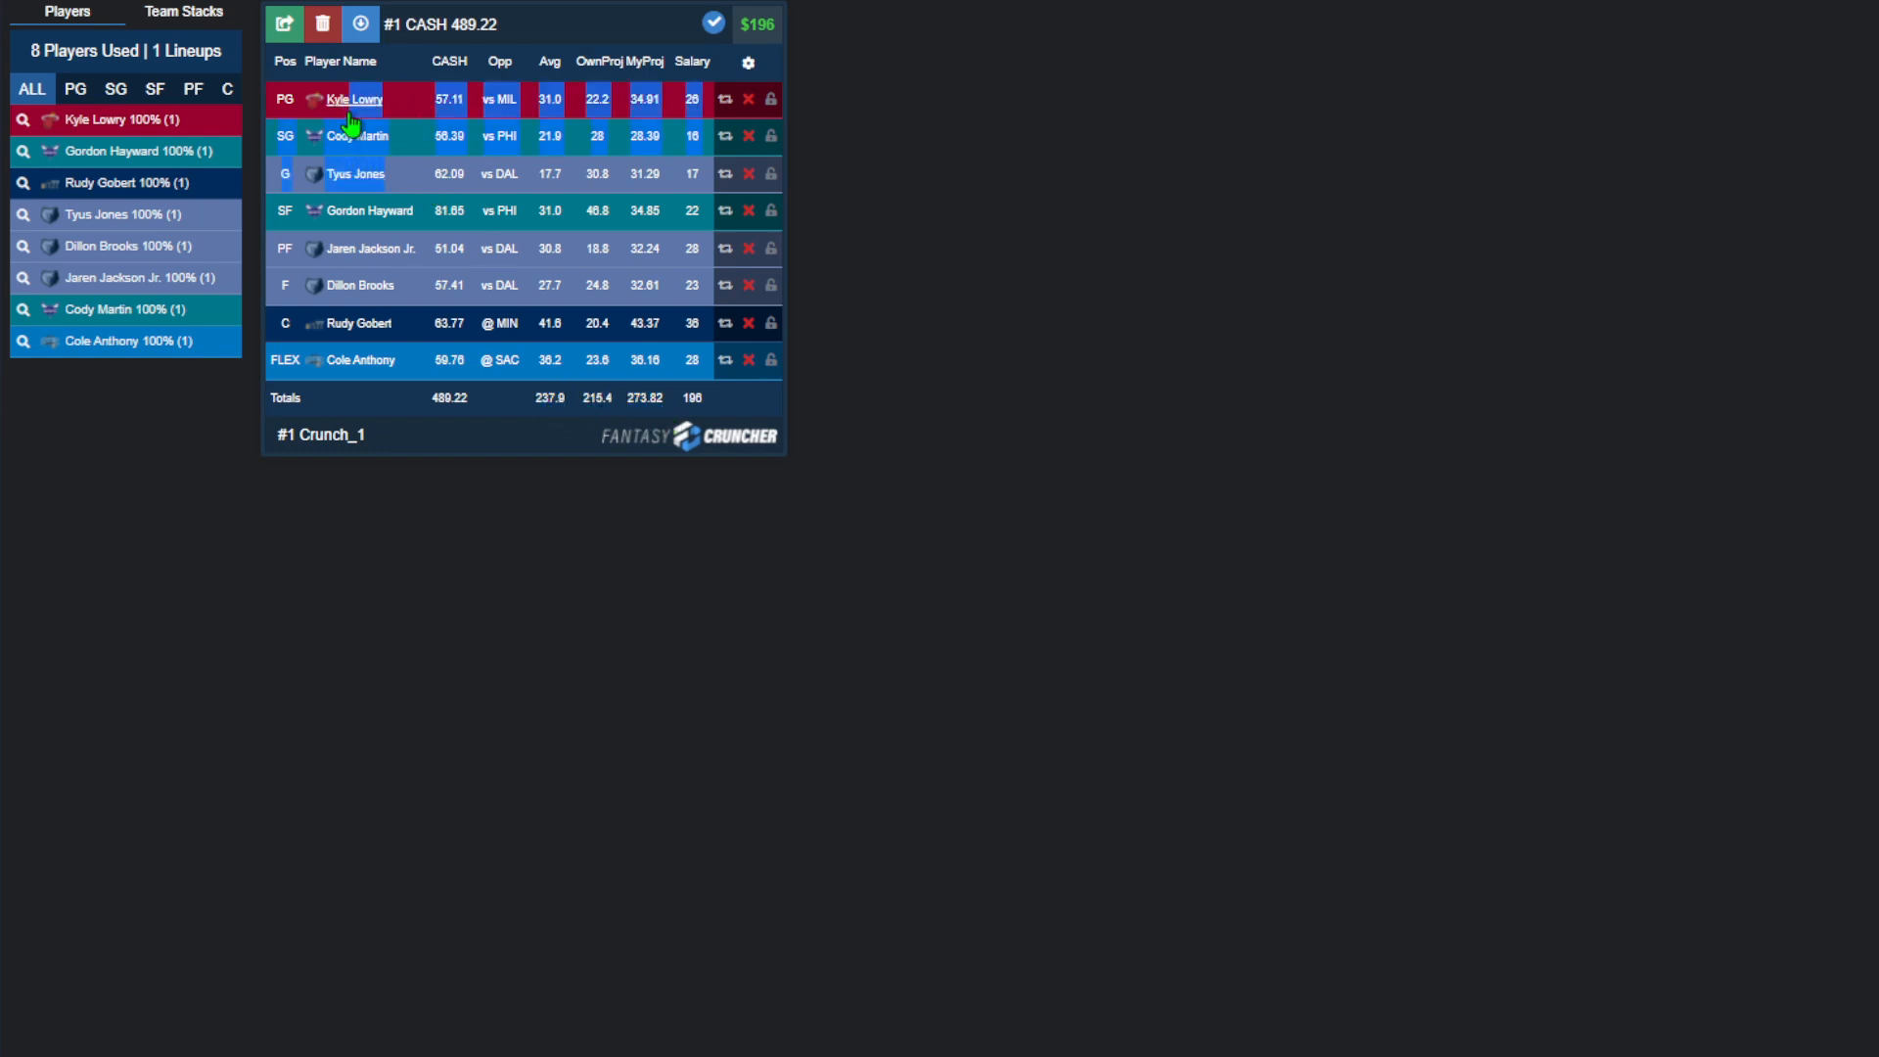
mouse_move(368, 248)
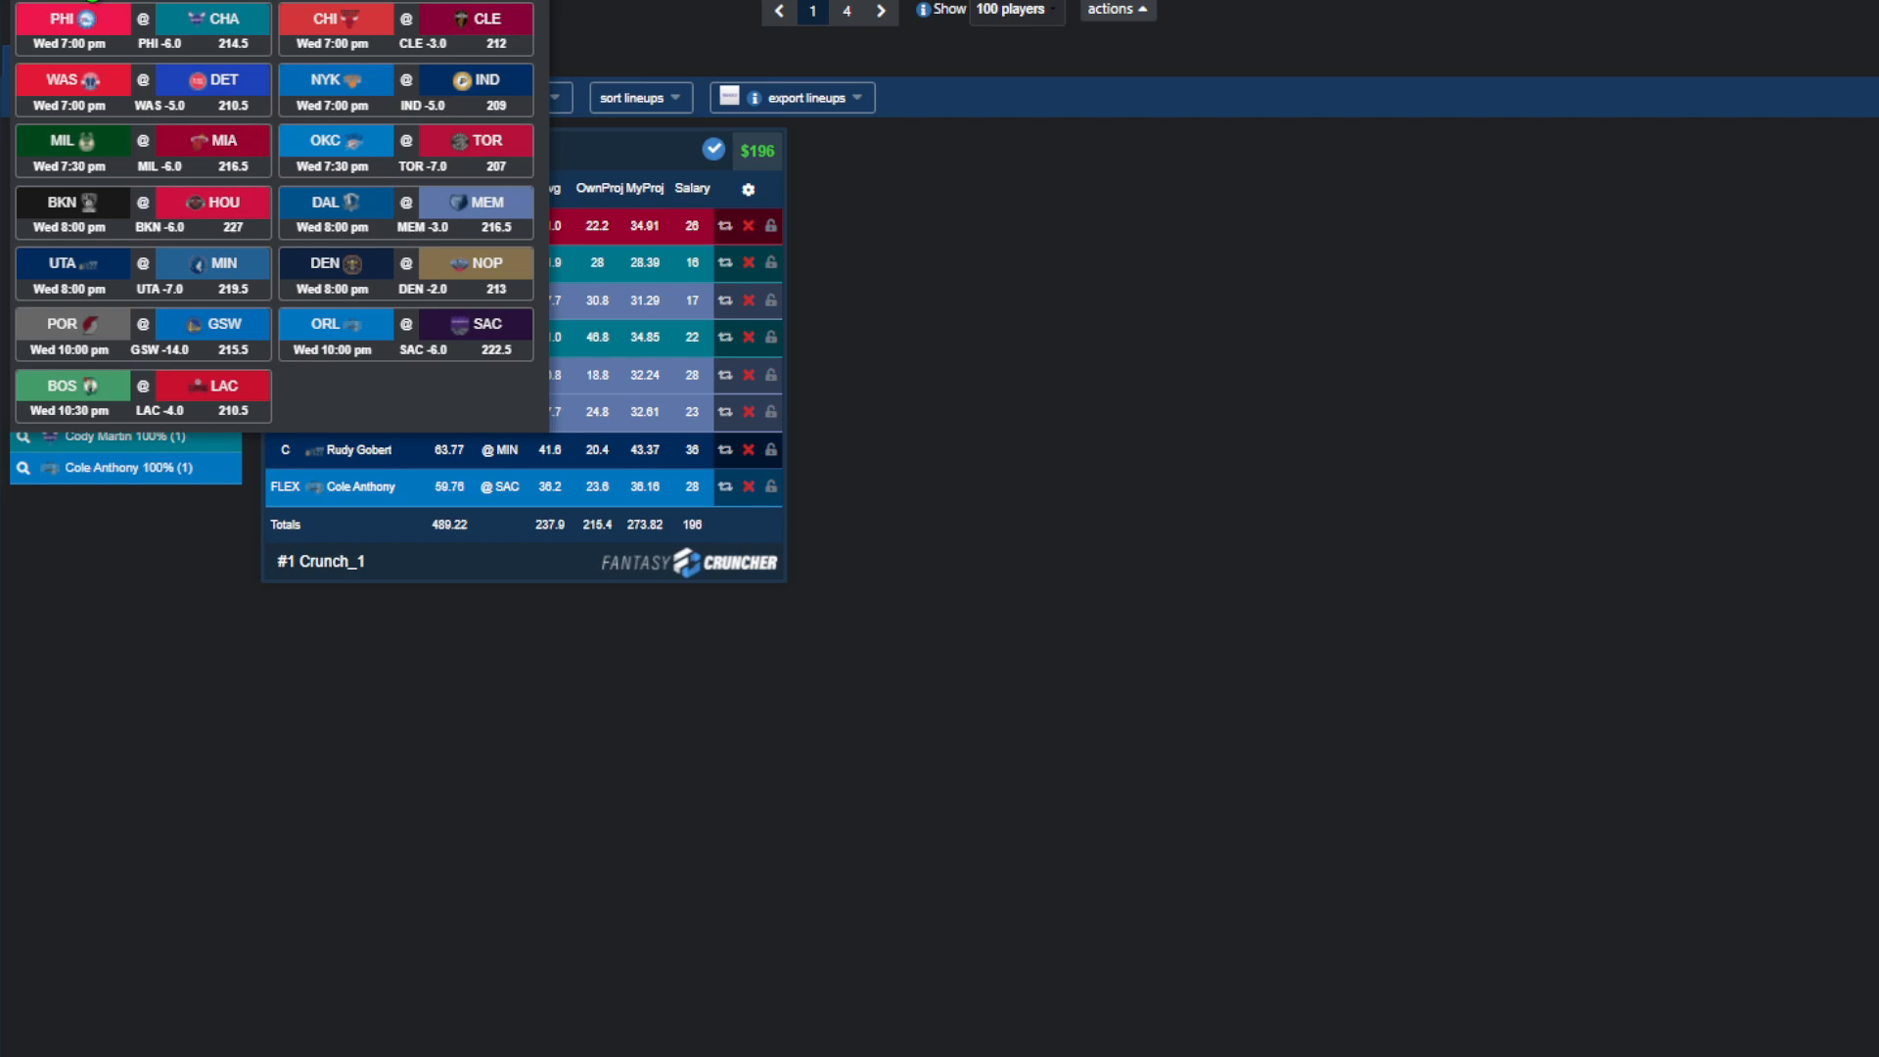
mouse_move(465, 86)
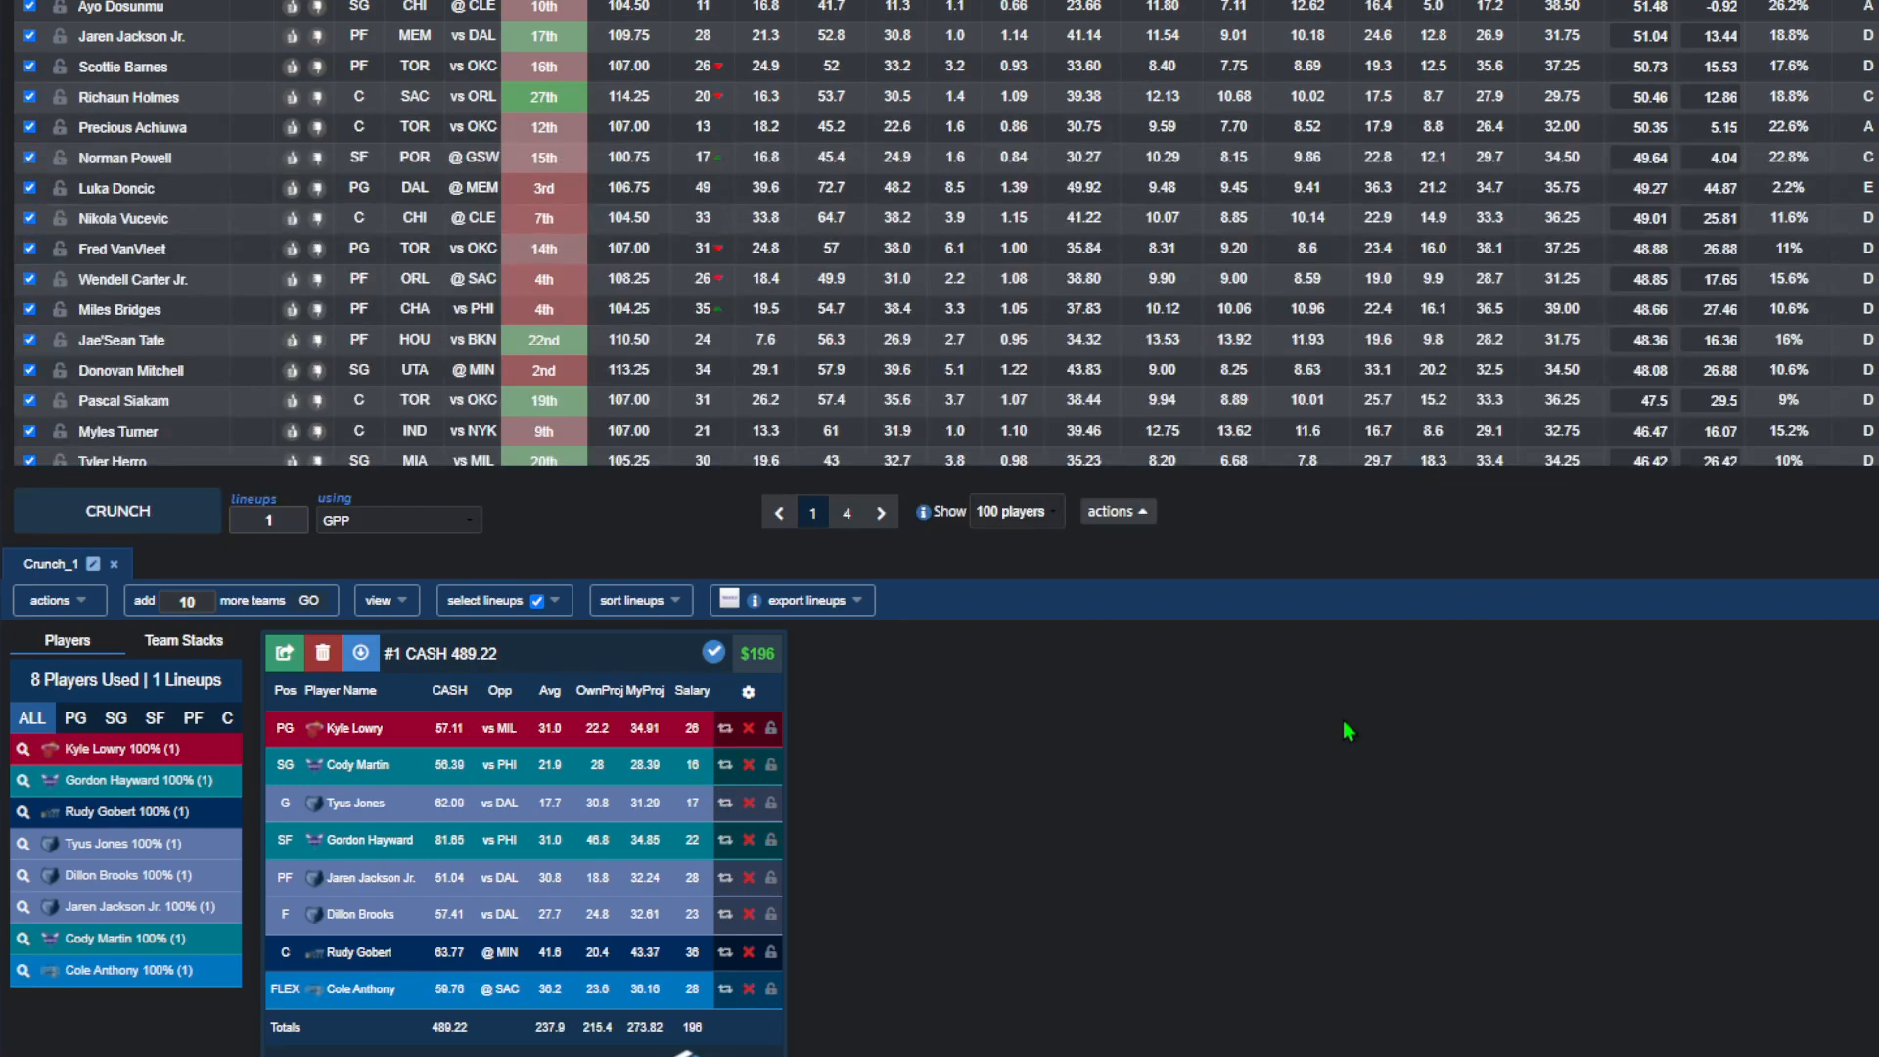
Sort the player pool by GPP projection and crunch Crunch_2, projecting 251.66 points at $199
click(1654, 155)
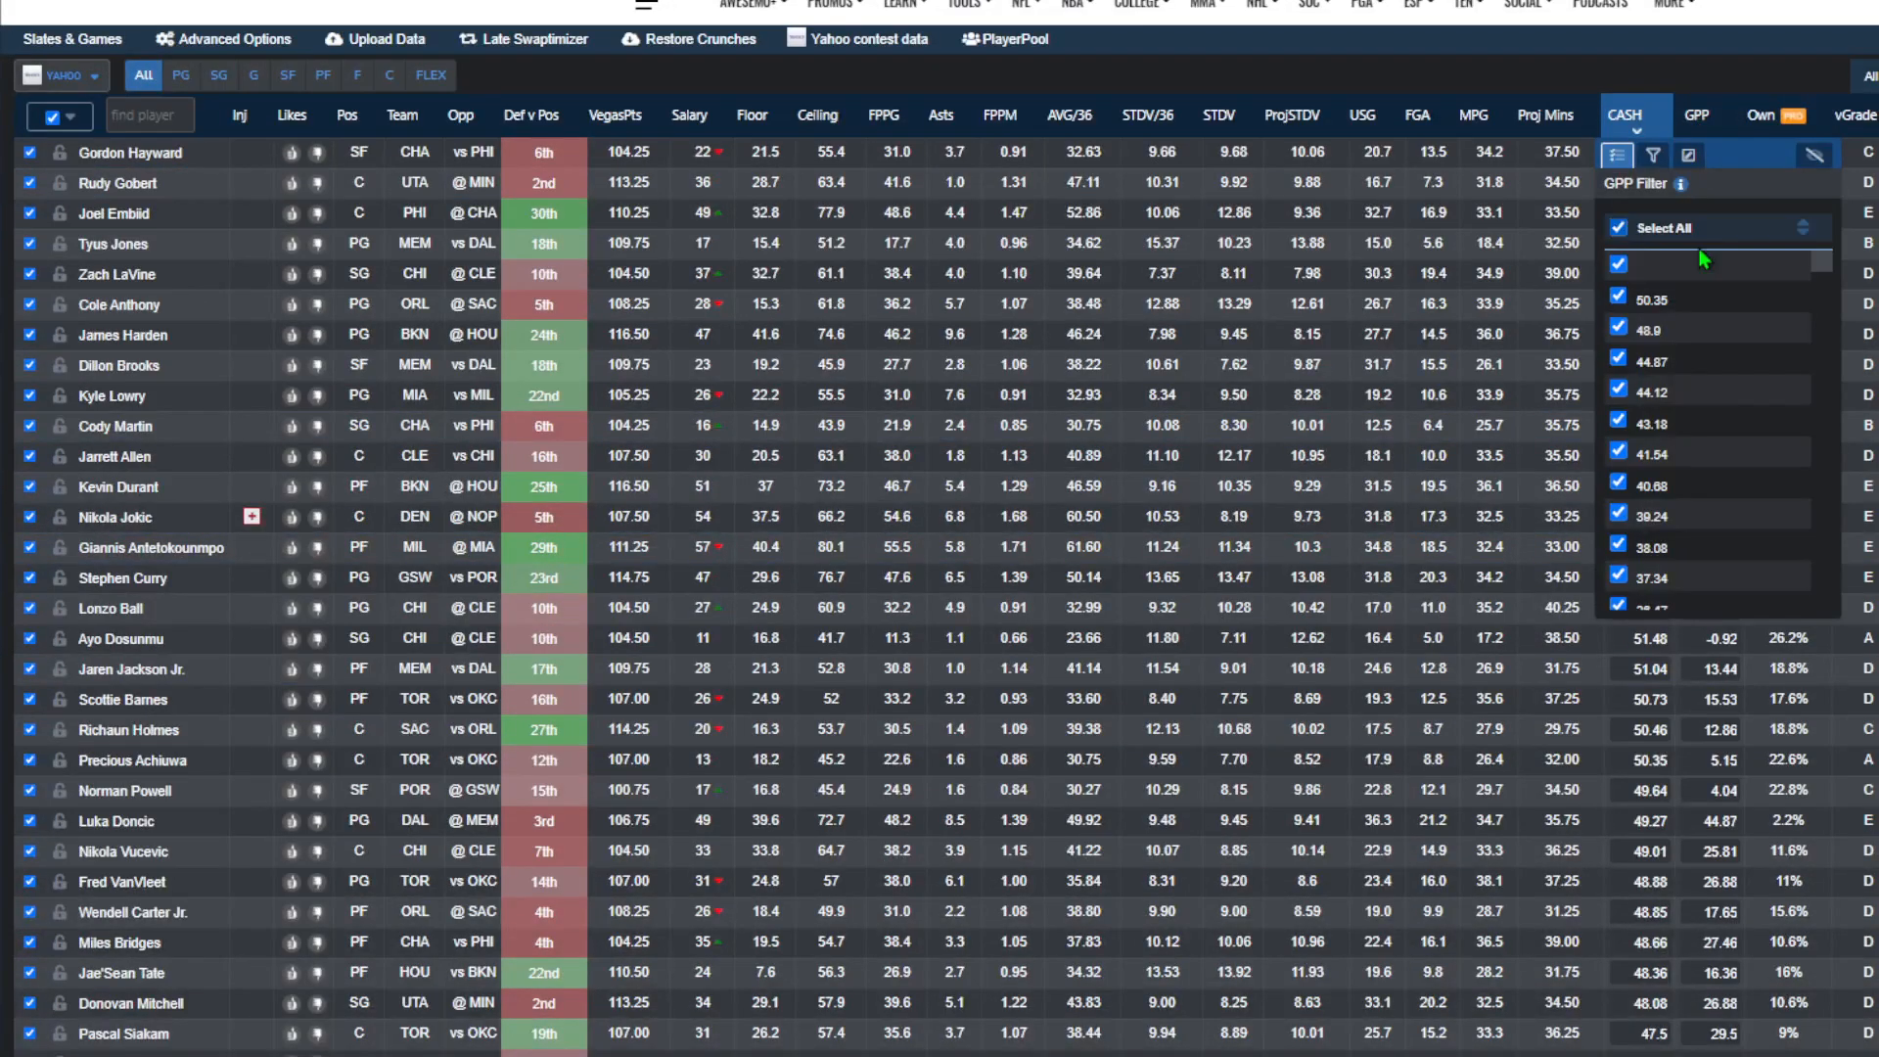
click(1699, 116)
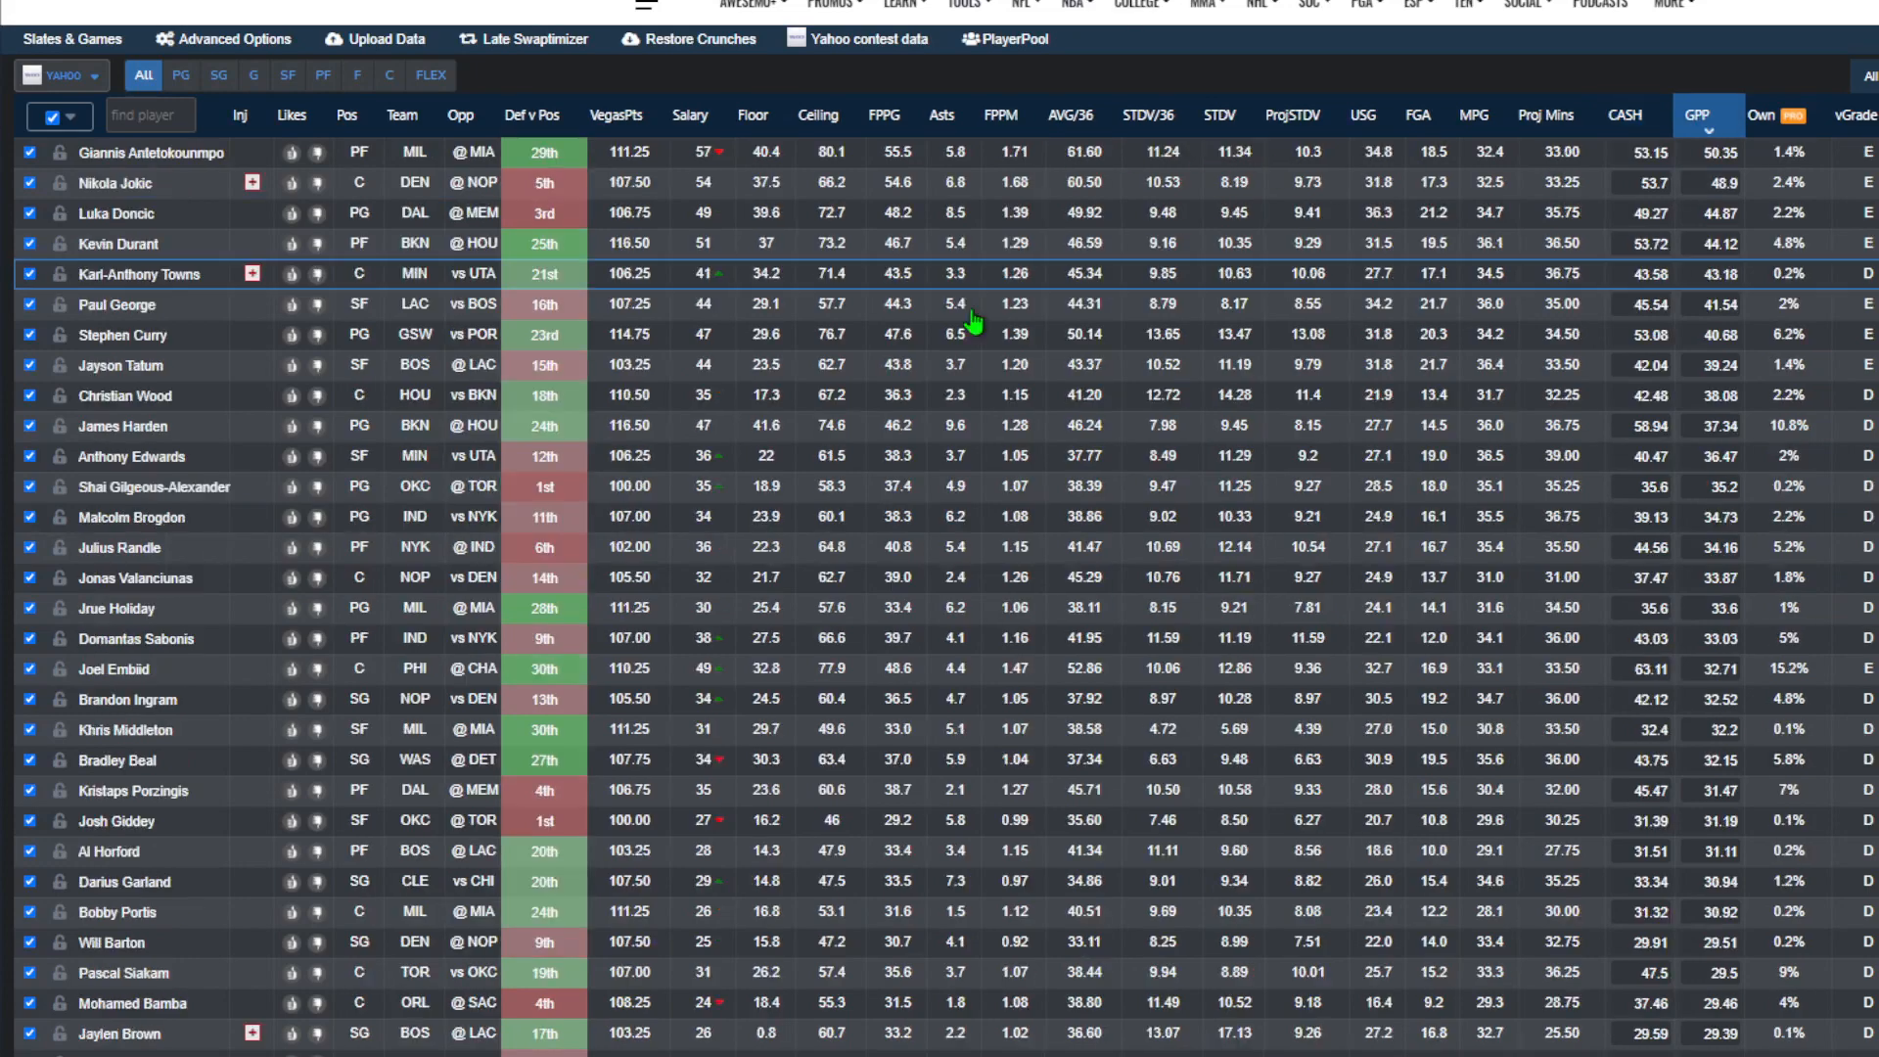
scroll(down, 3)
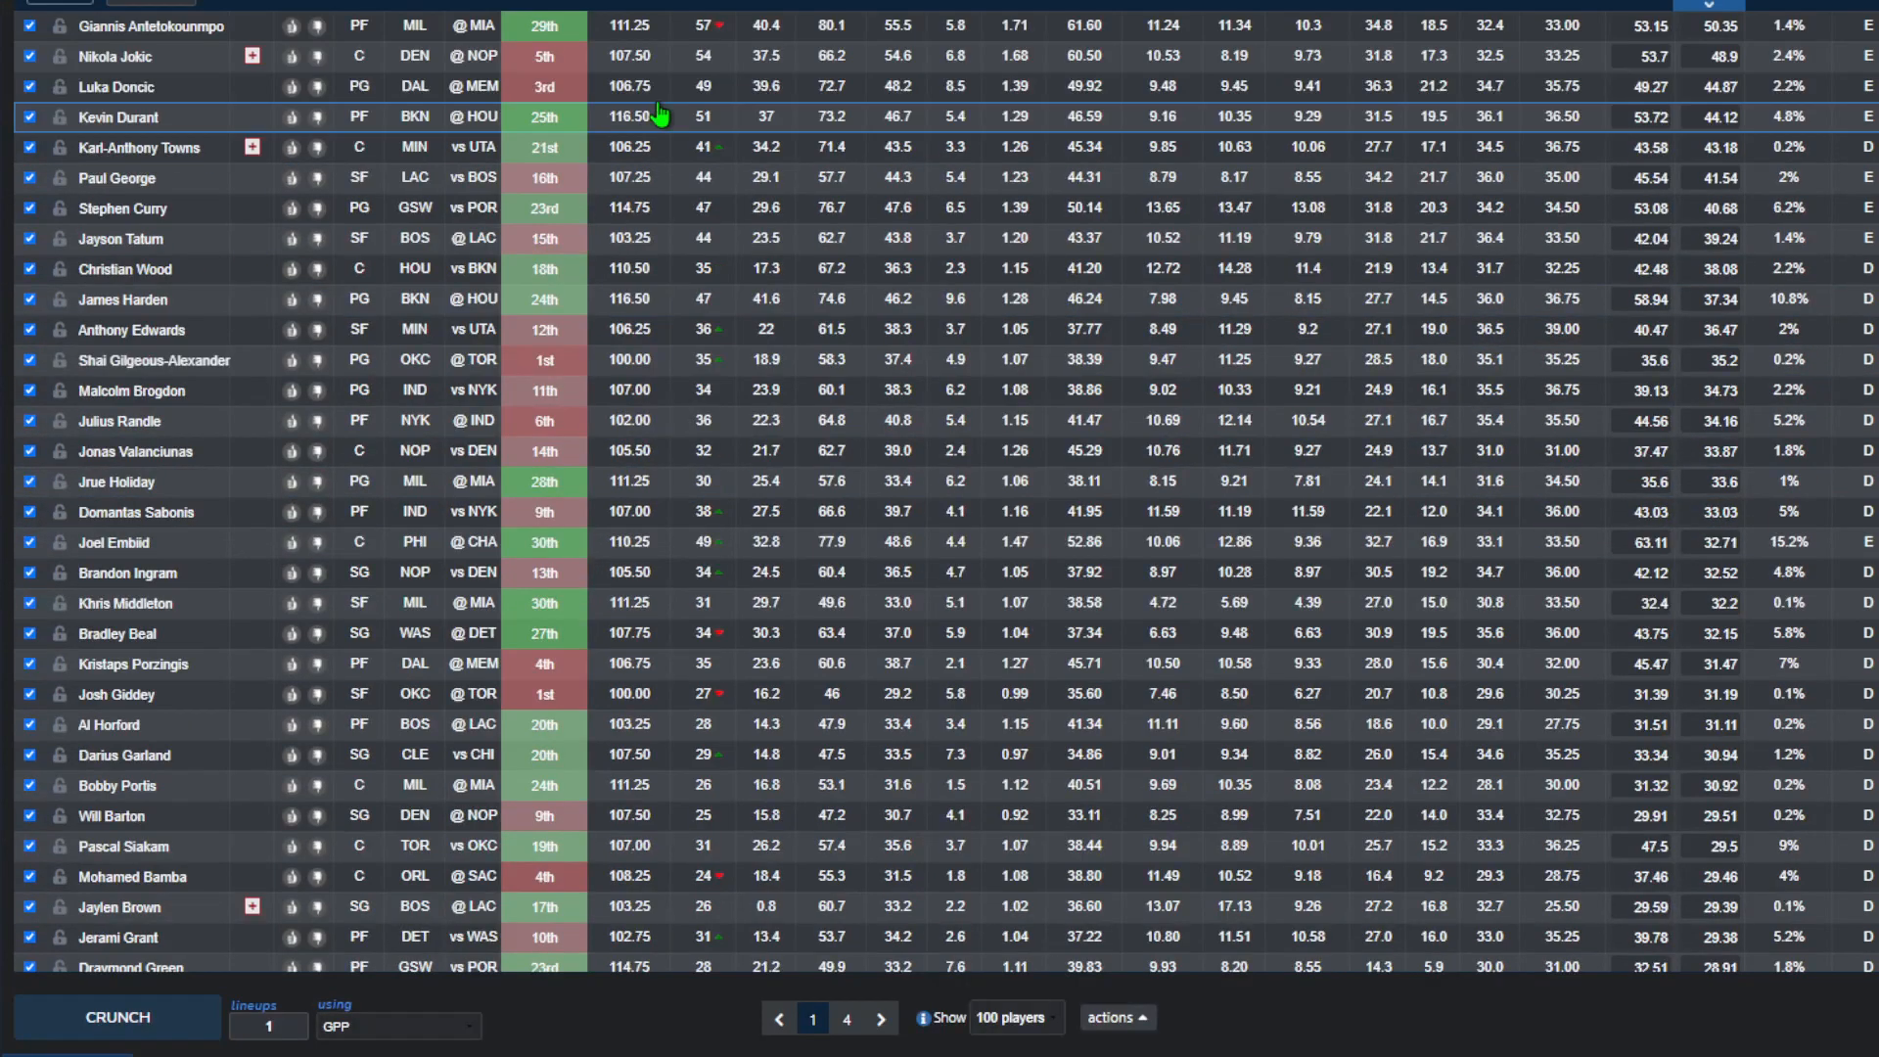
click(117, 1016)
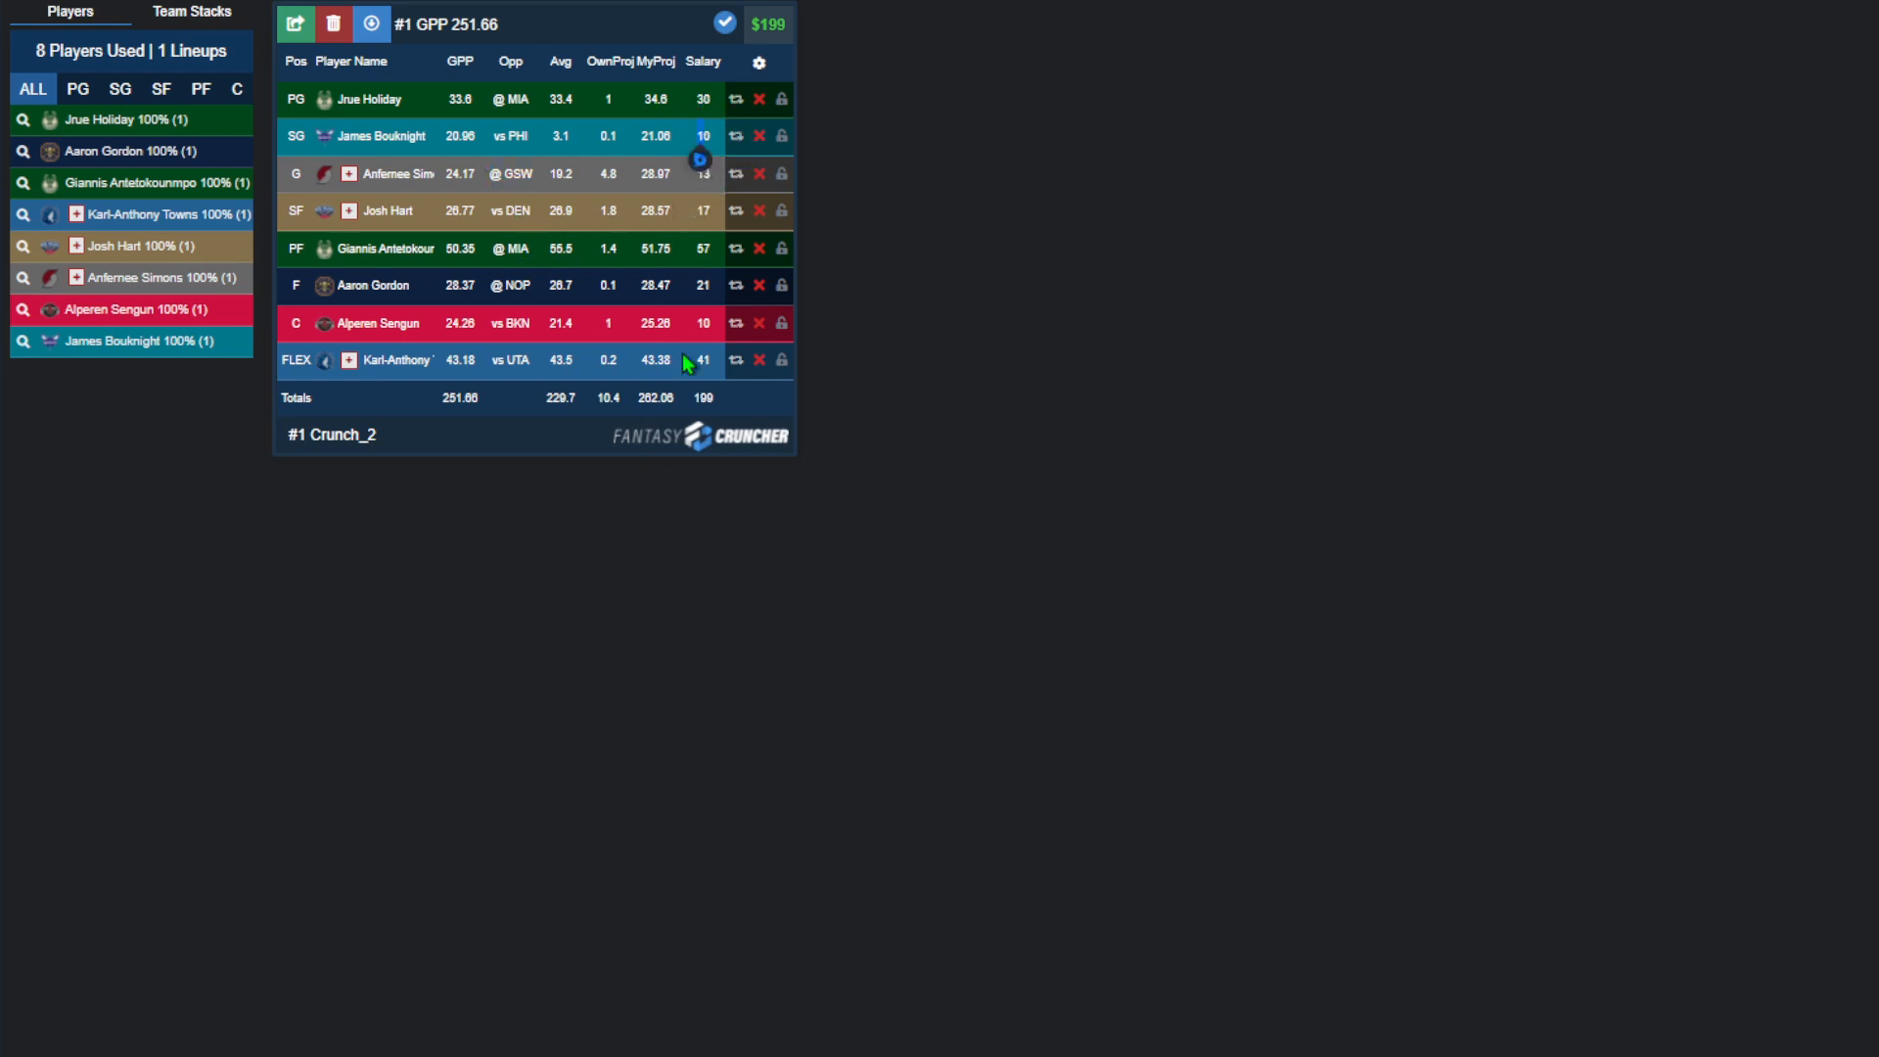
click(395, 360)
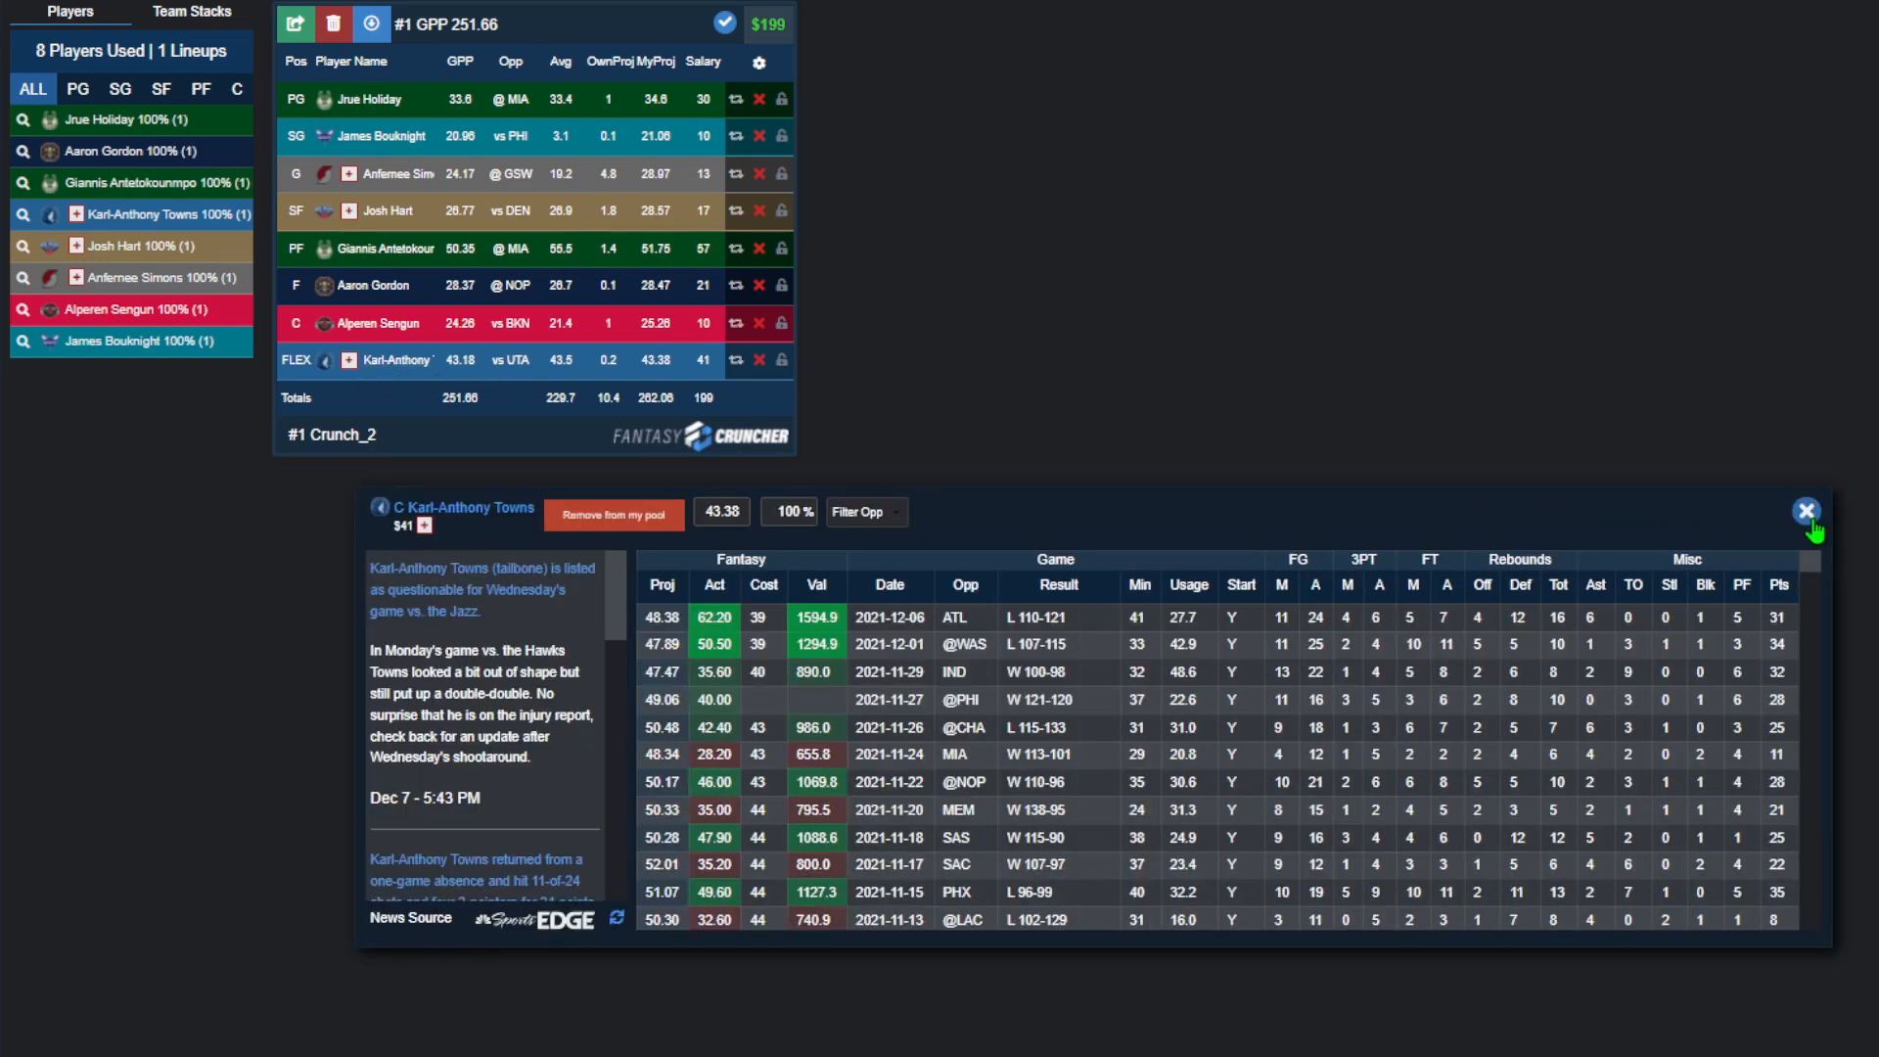
click(1806, 511)
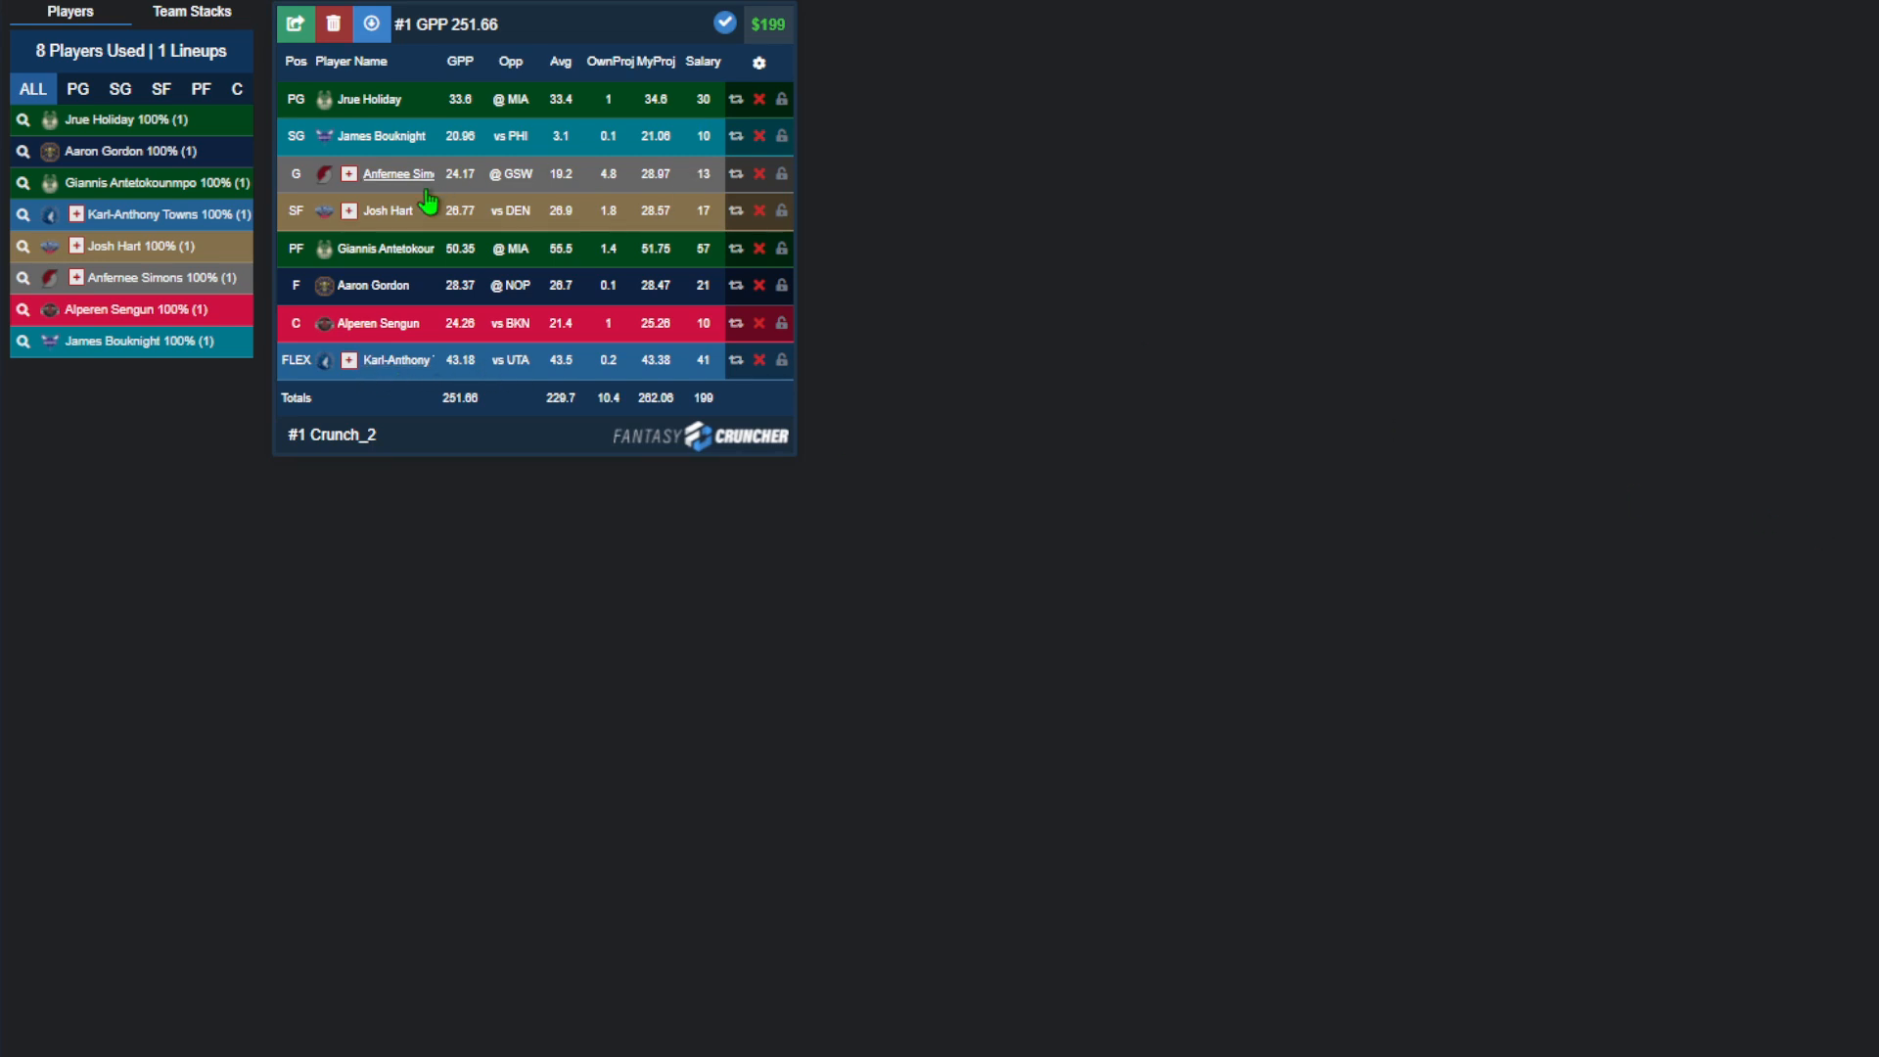
click(385, 210)
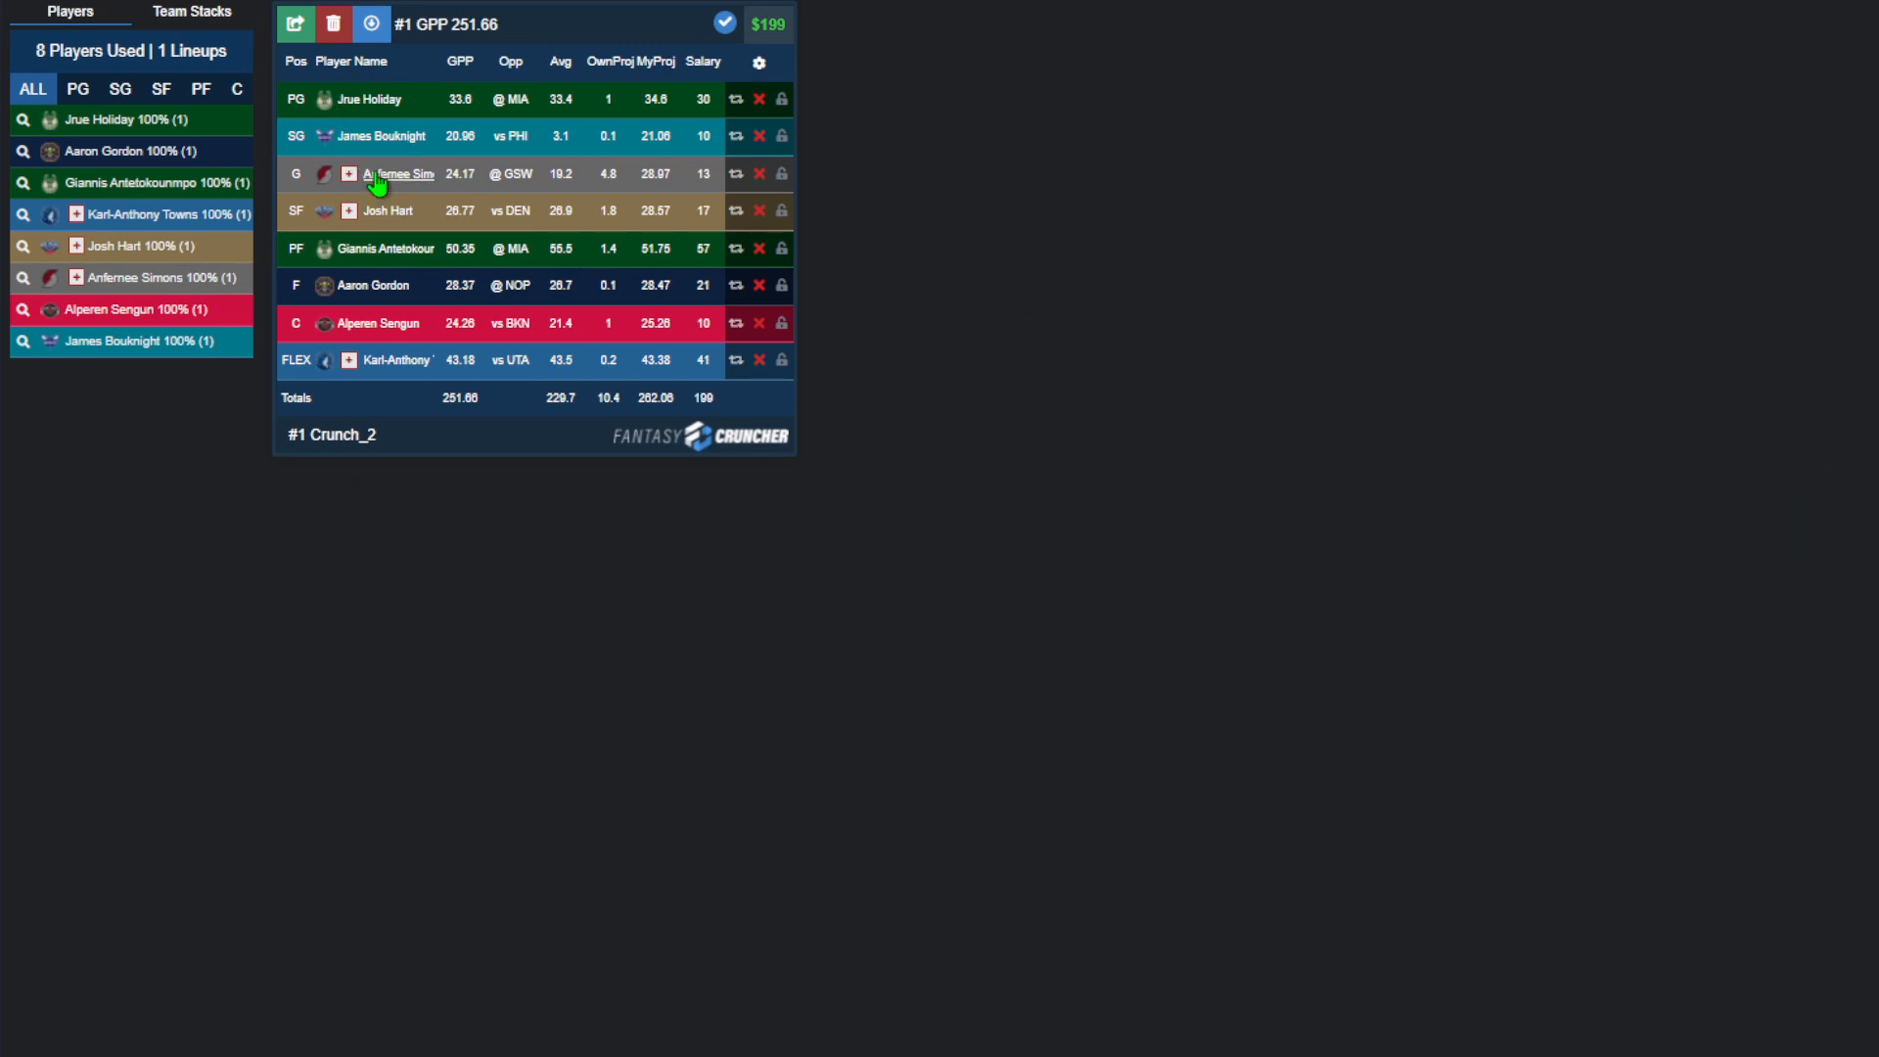
click(397, 173)
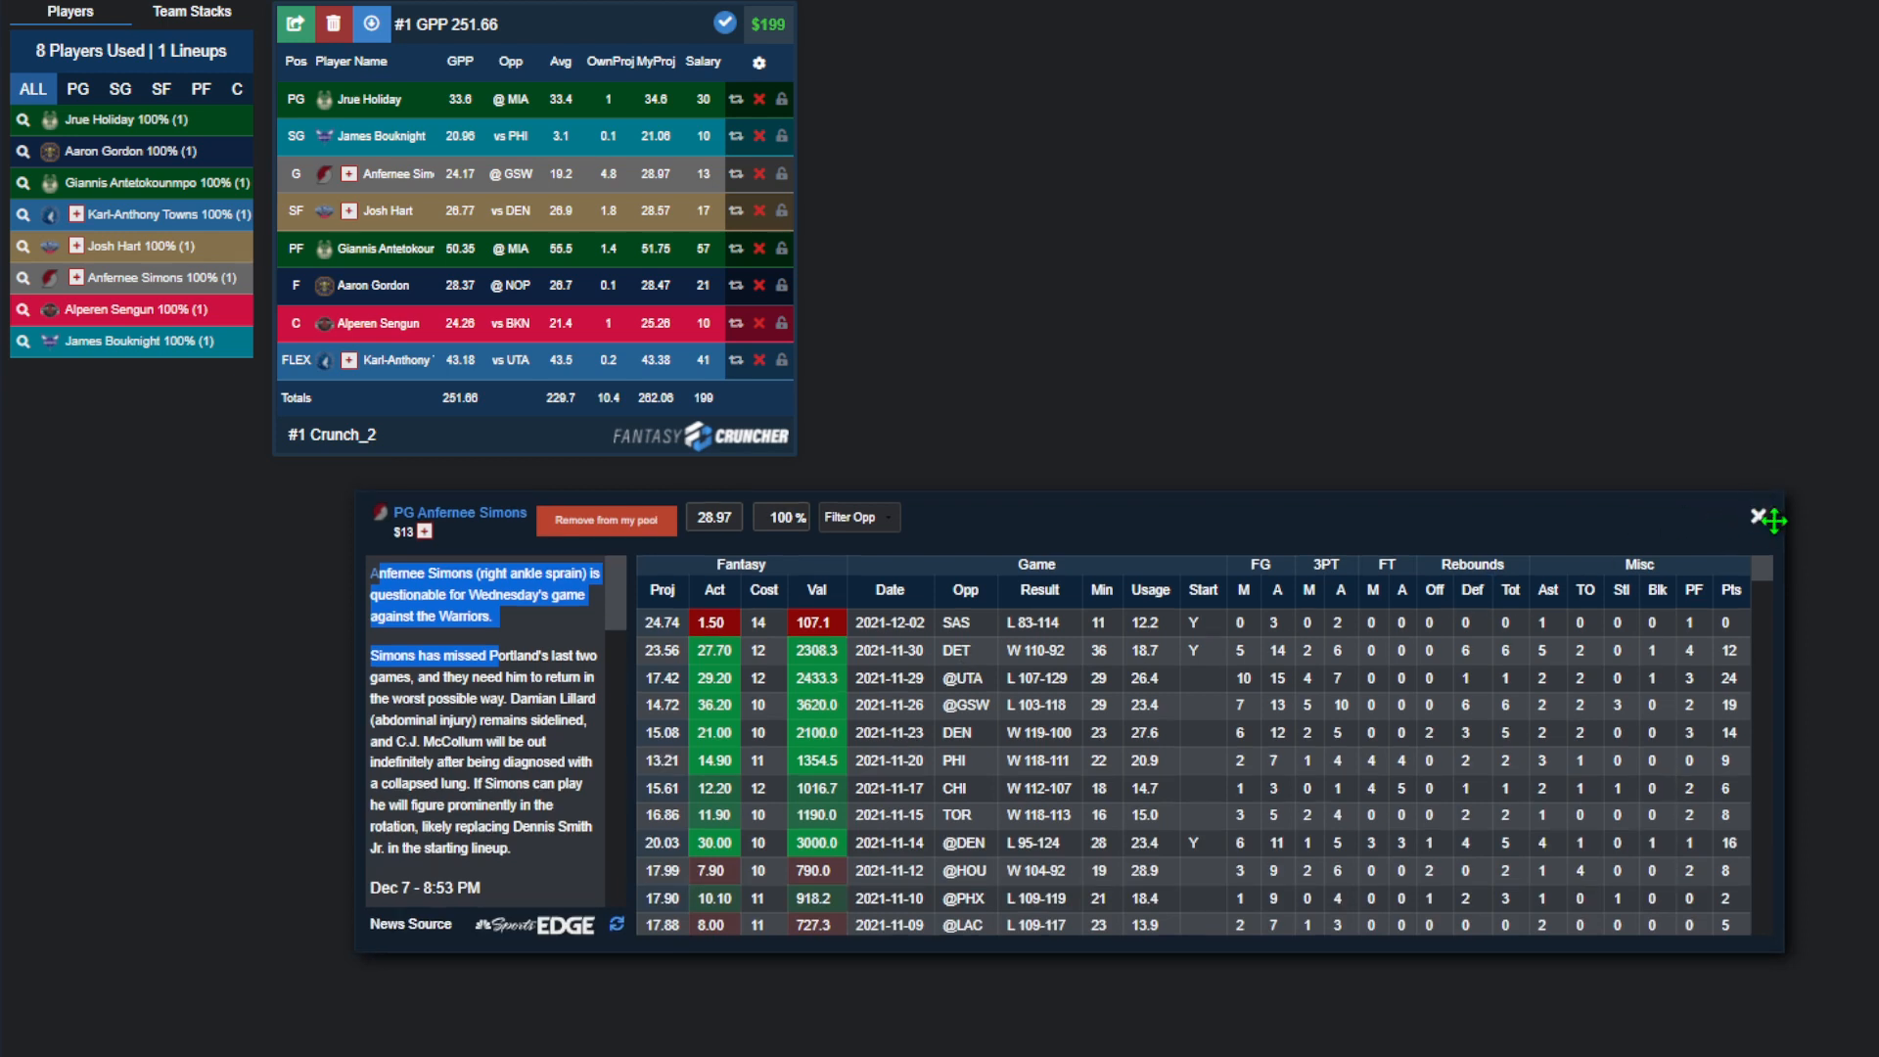
click(1762, 518)
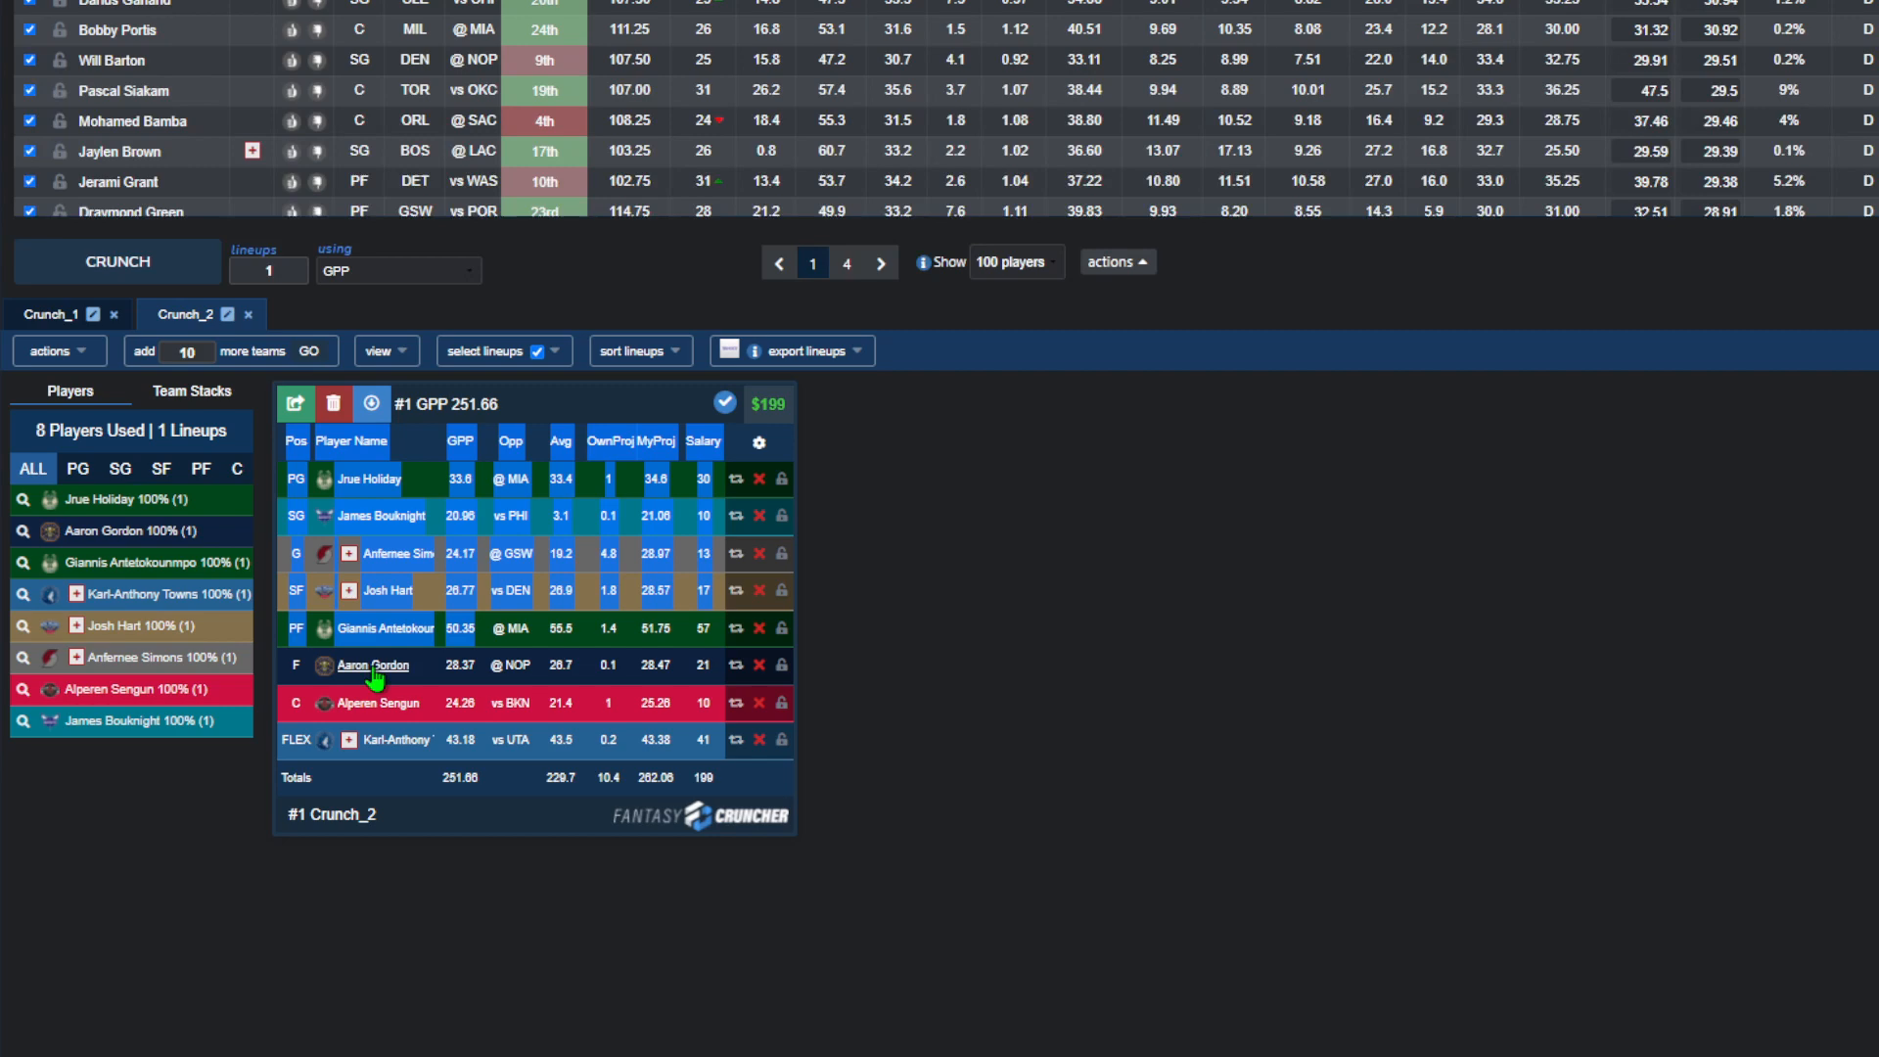
click(386, 629)
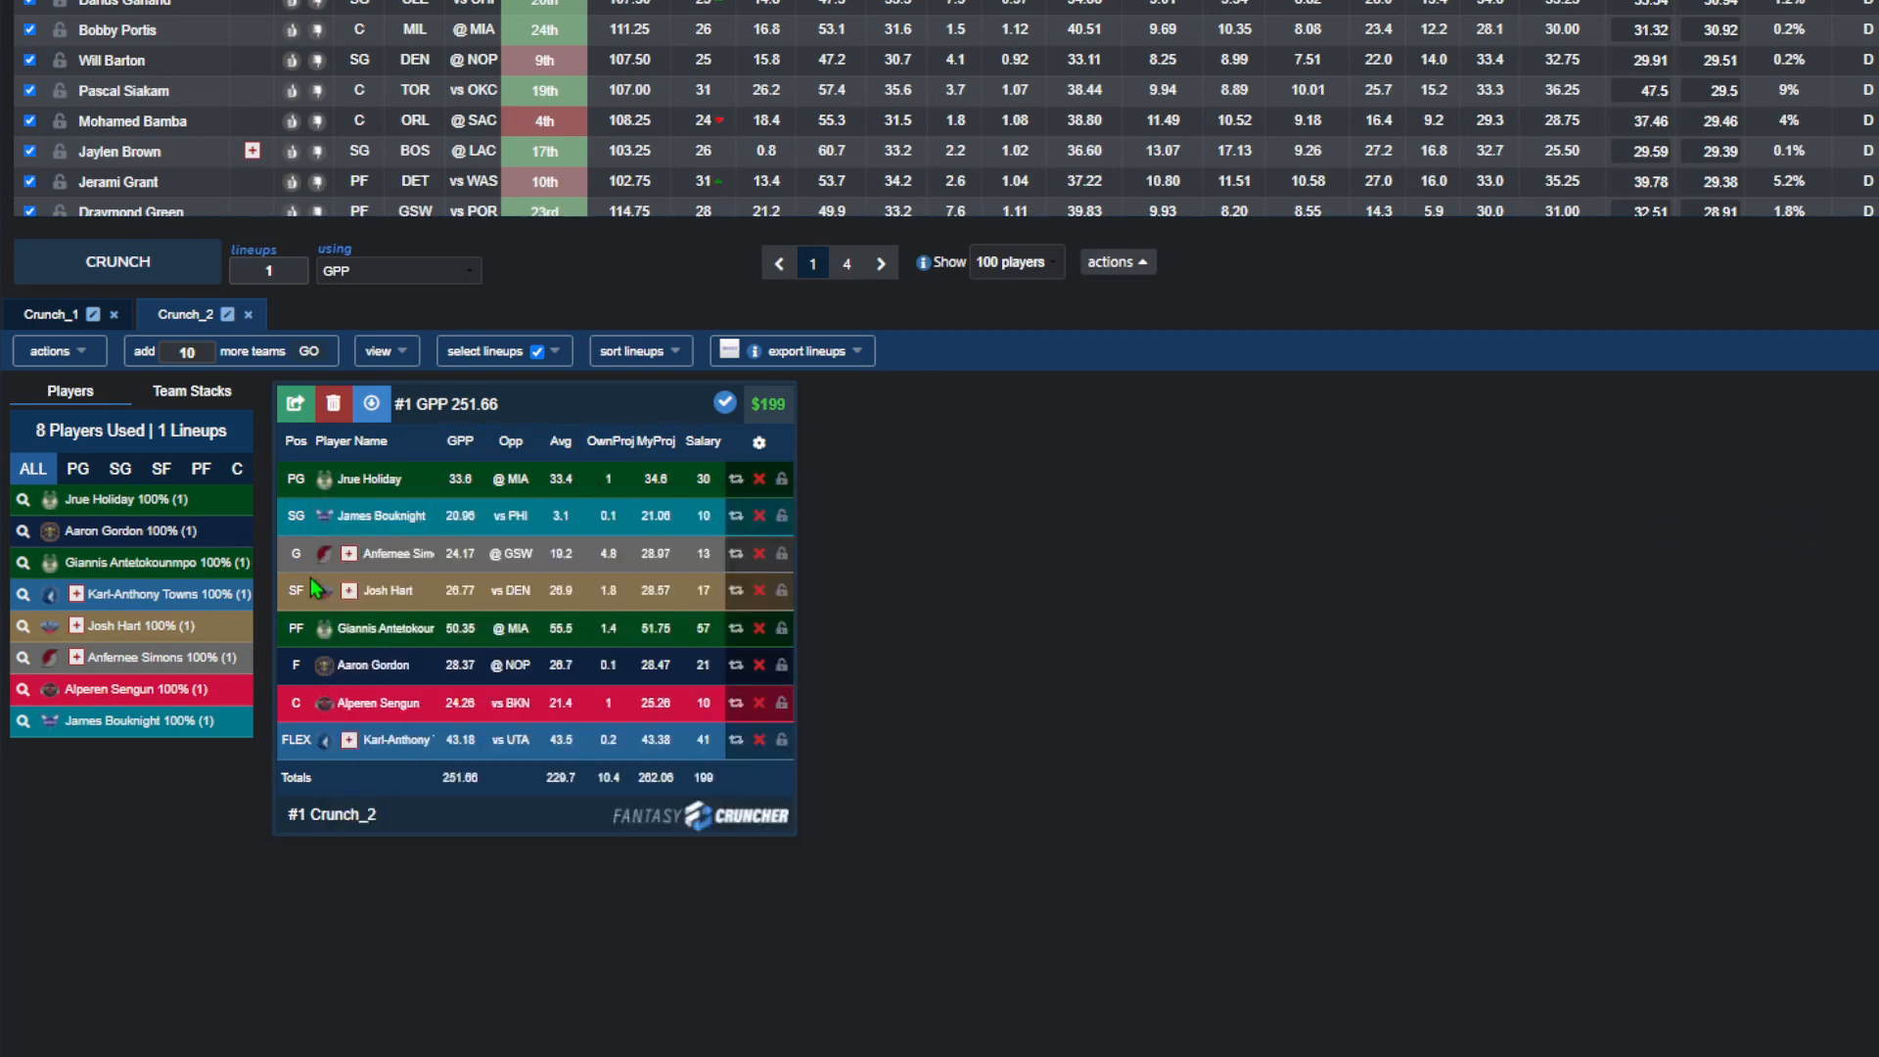
click(742, 478)
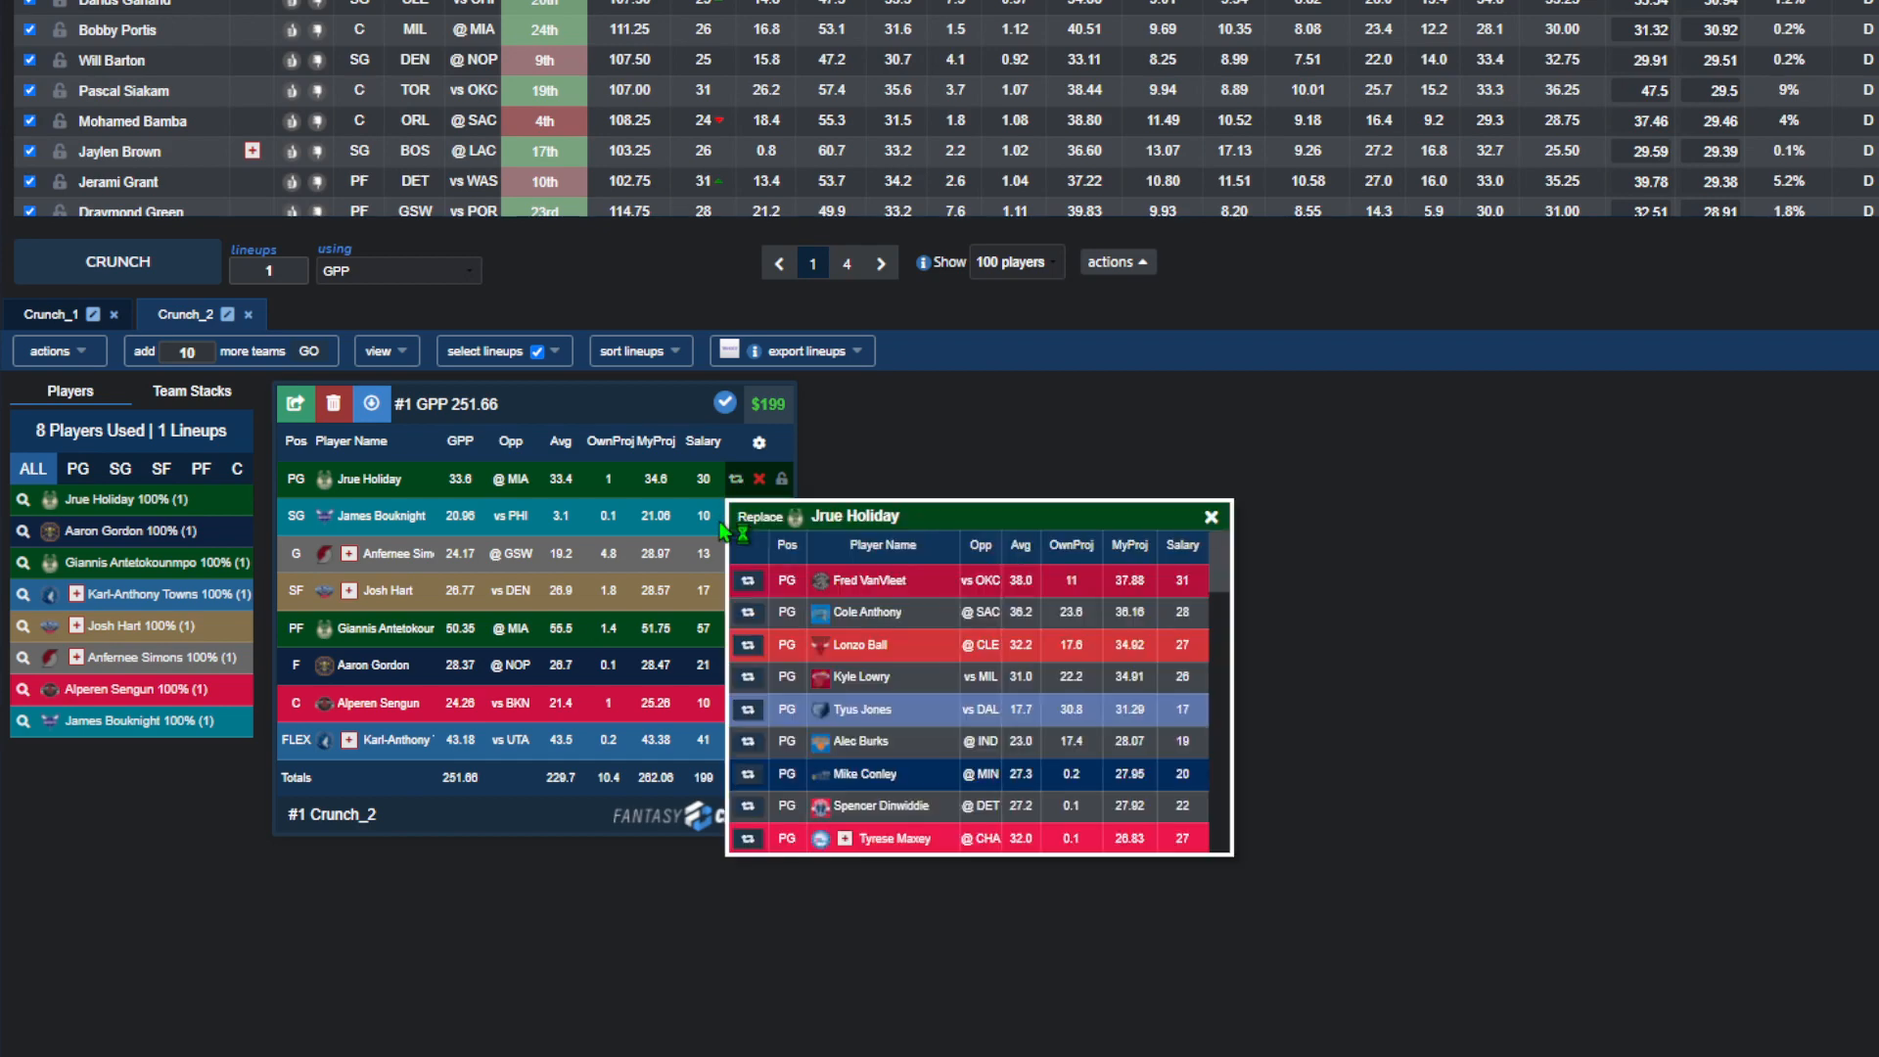
click(1211, 516)
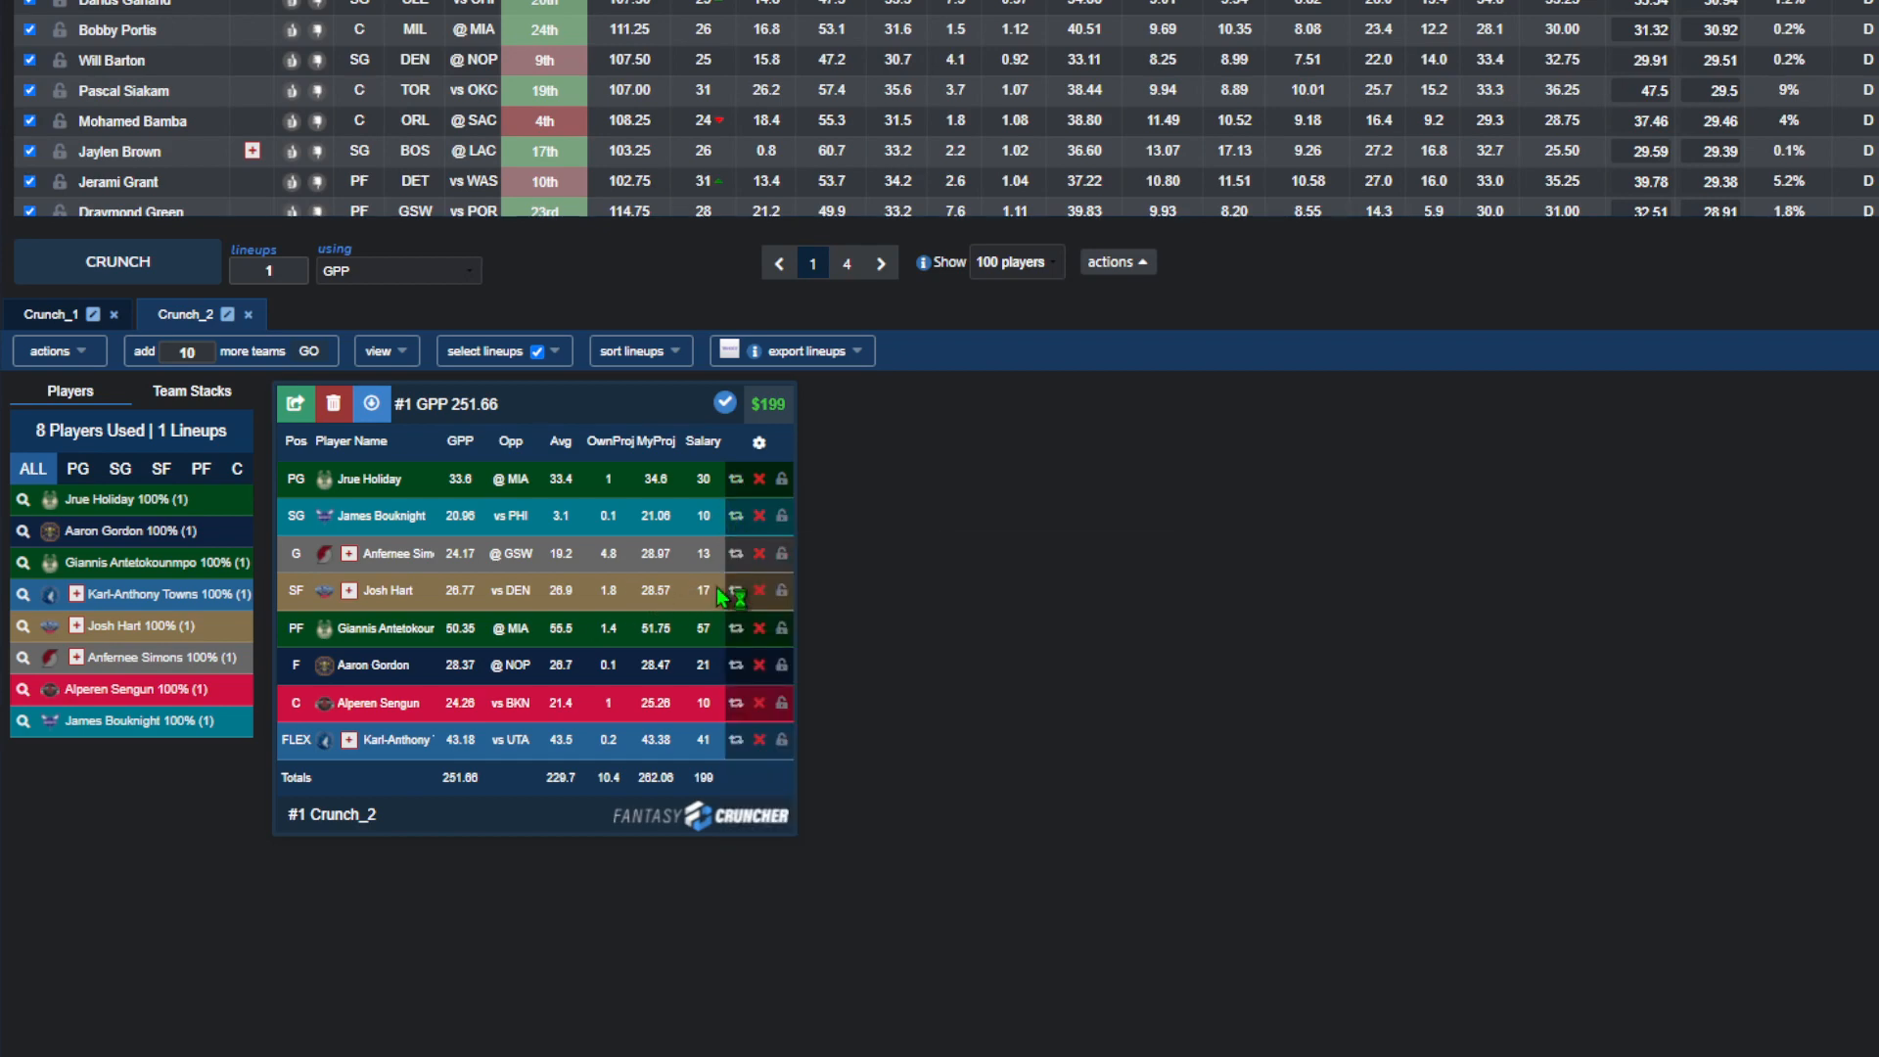
click(738, 554)
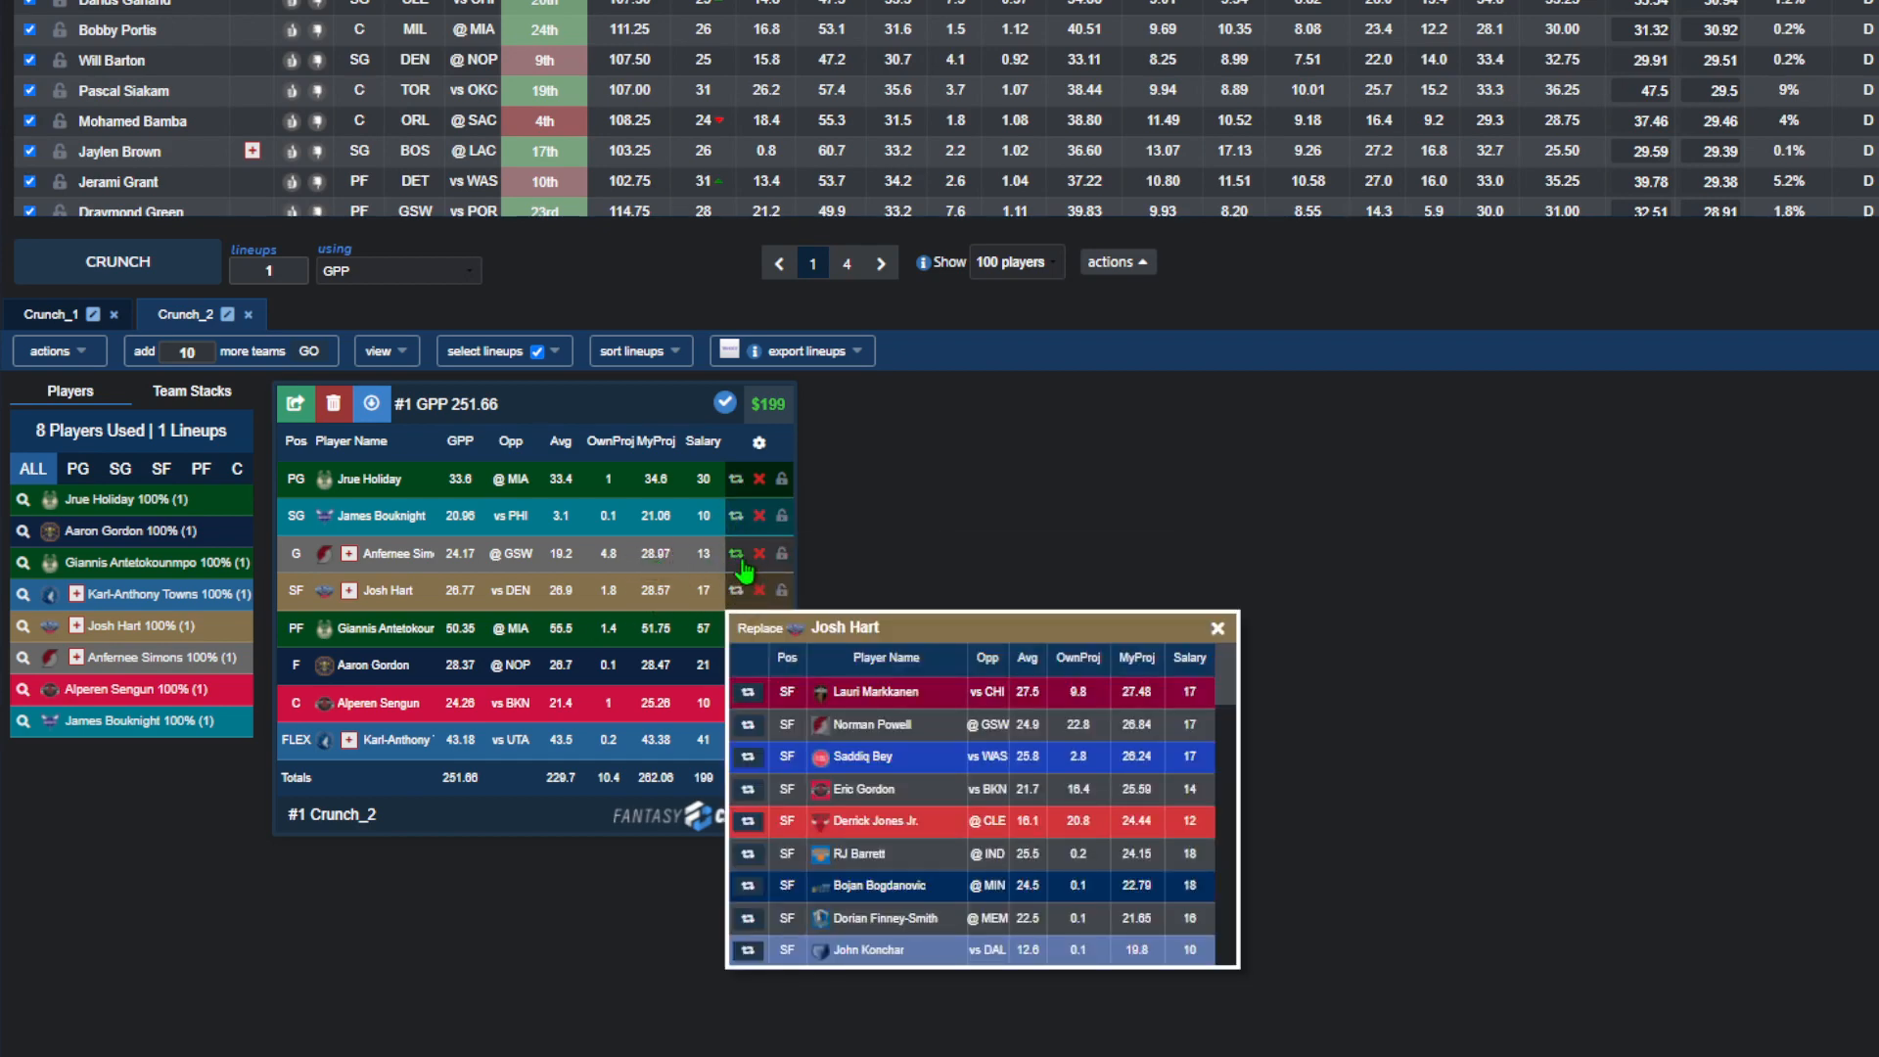
click(1216, 628)
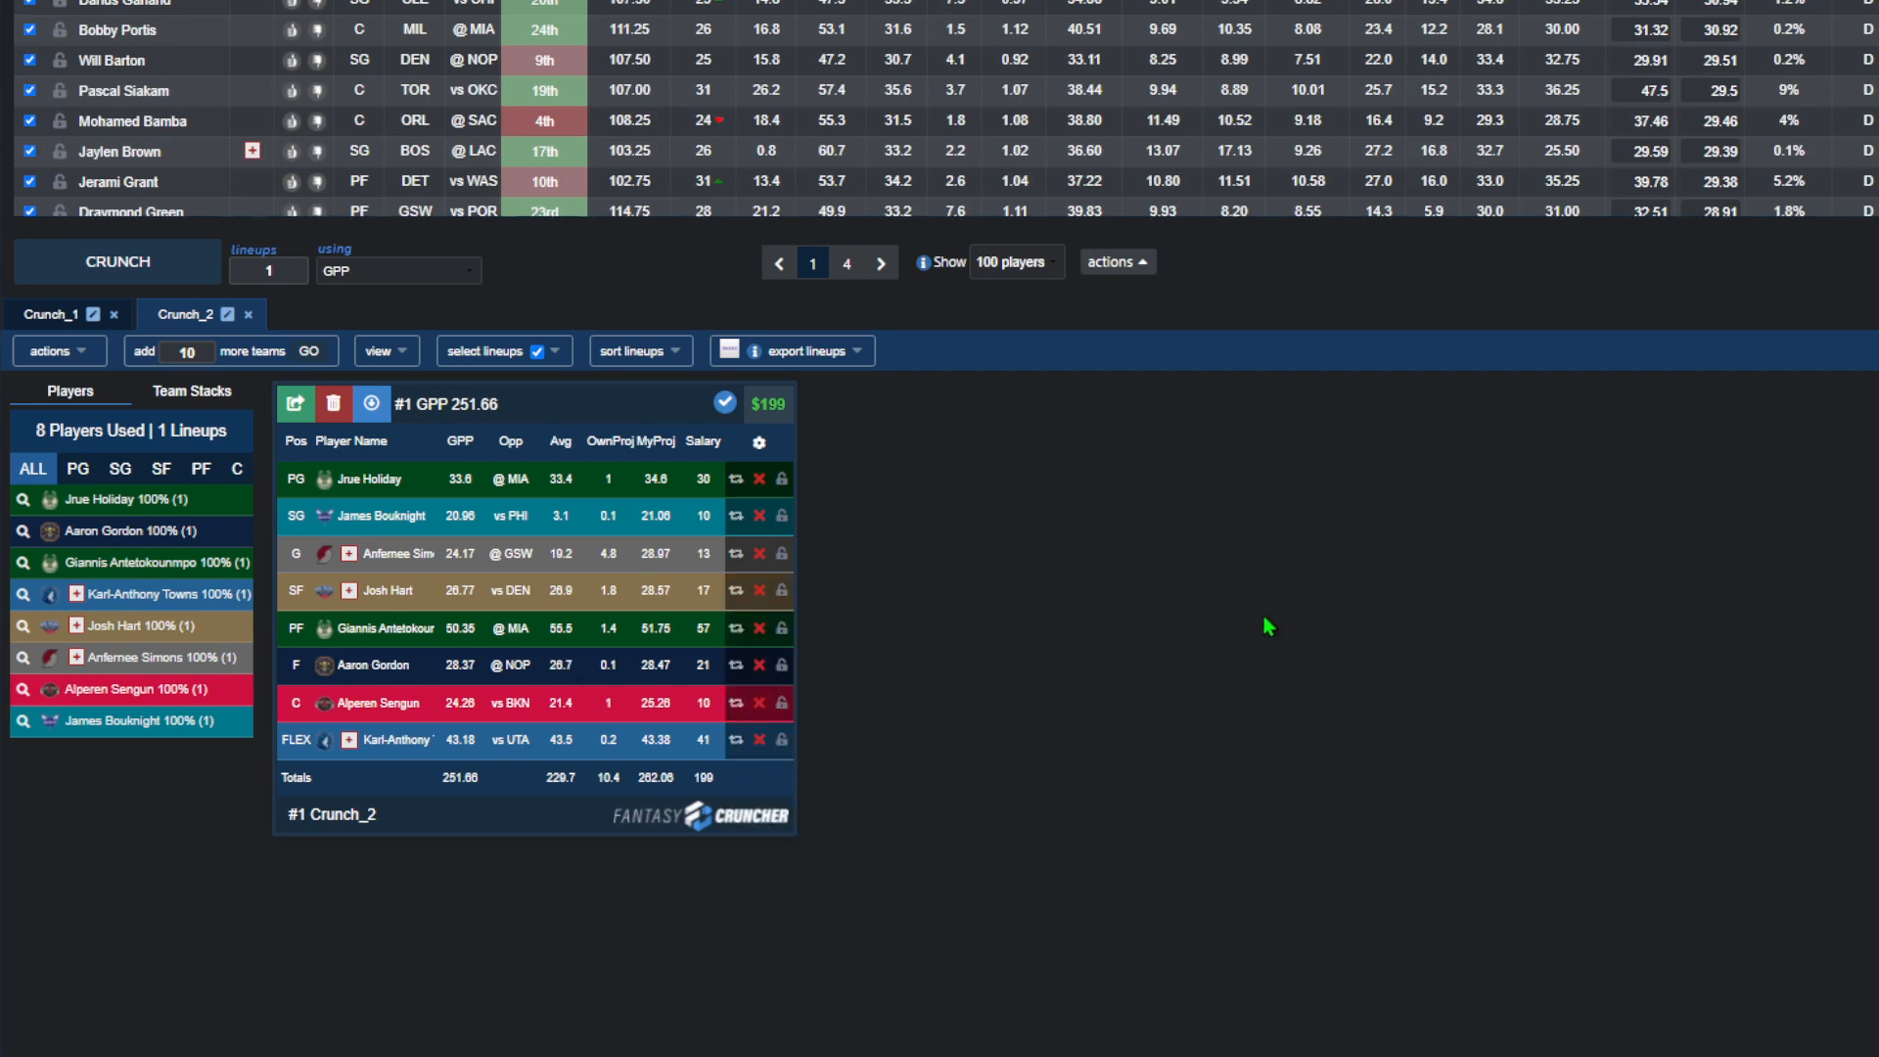
click(741, 740)
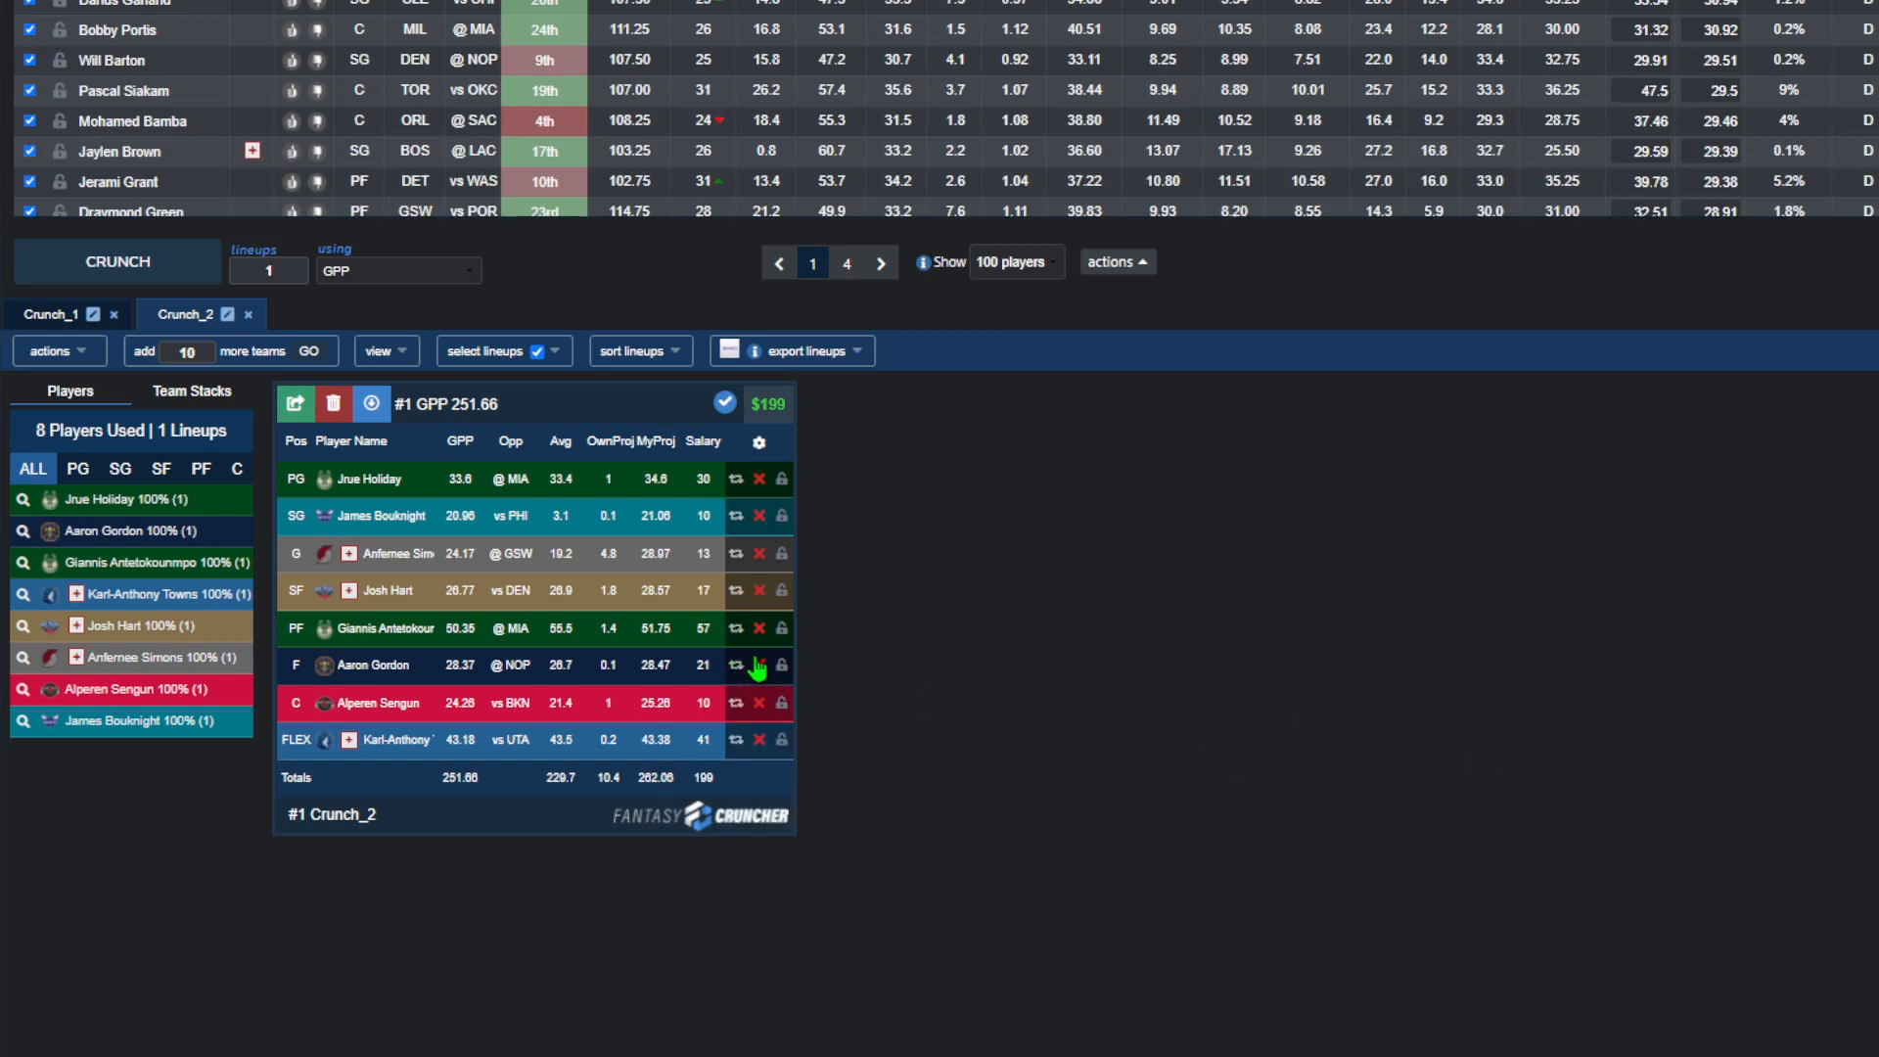
mouse_move(1221, 722)
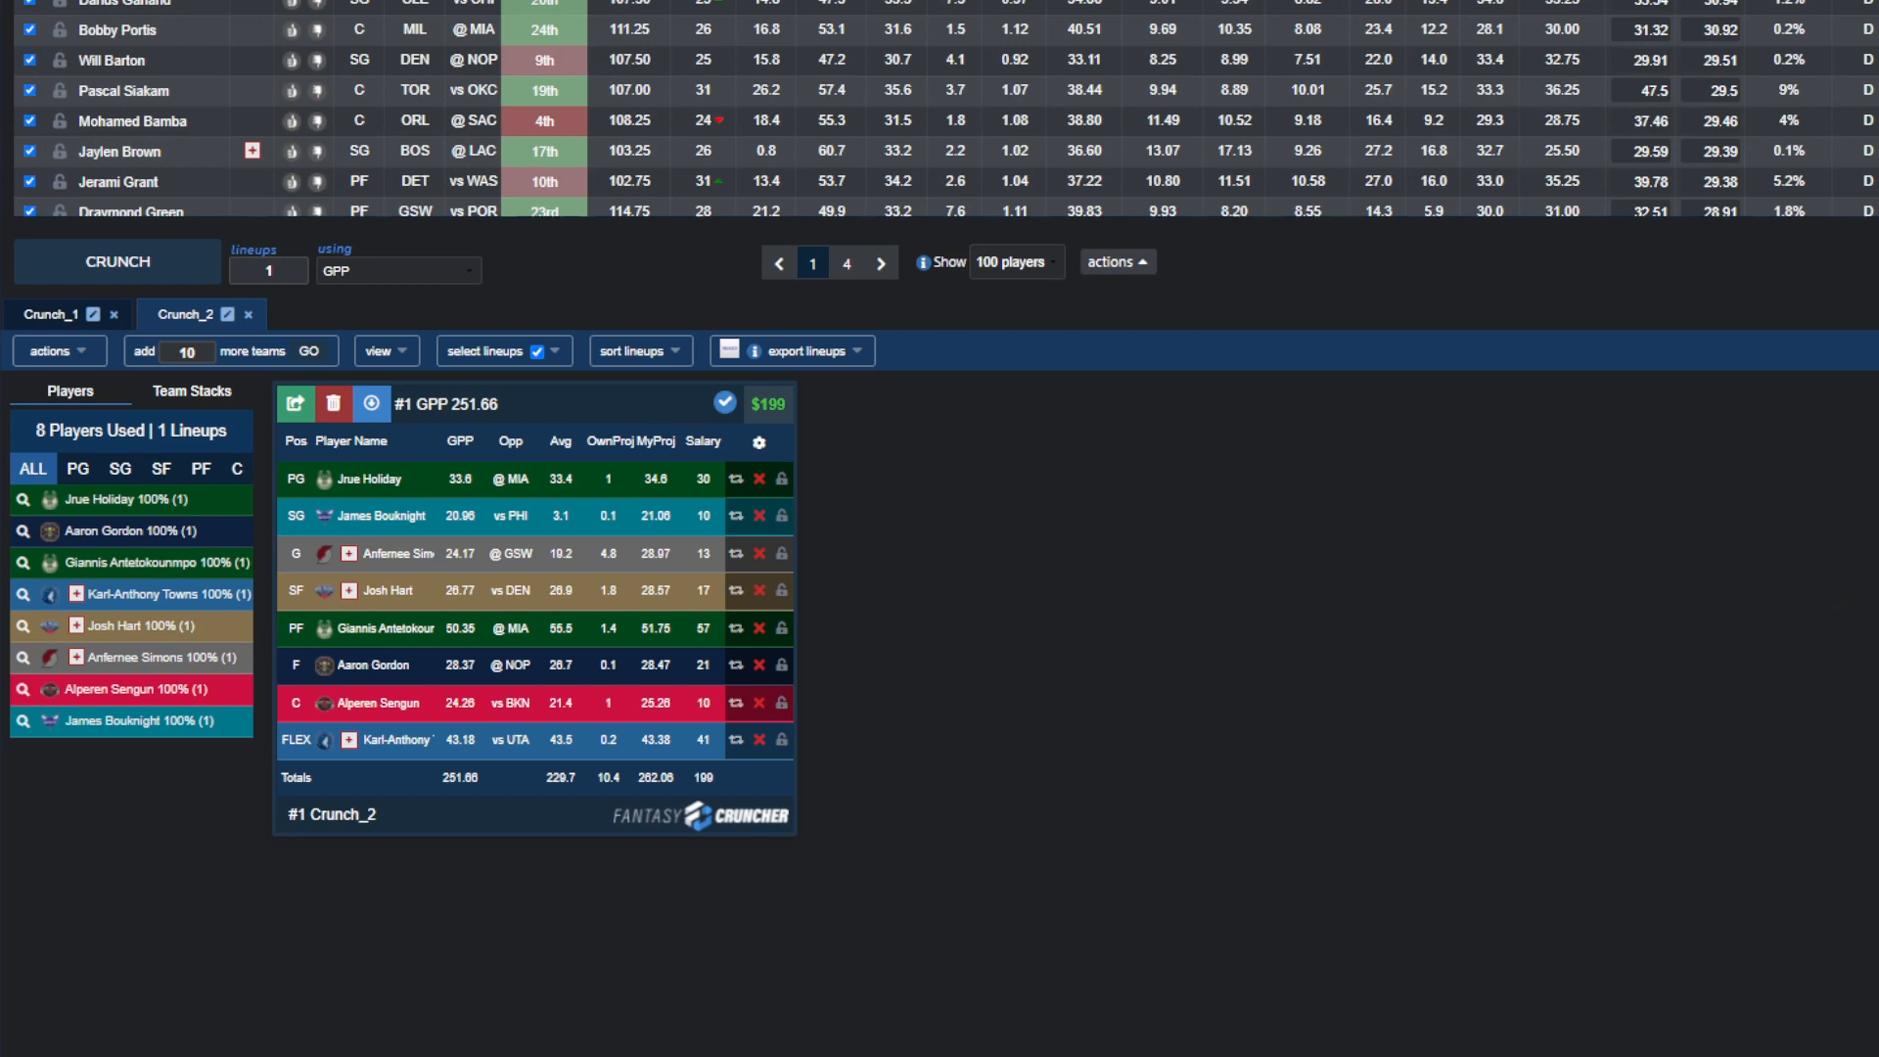
scroll(down, 3)
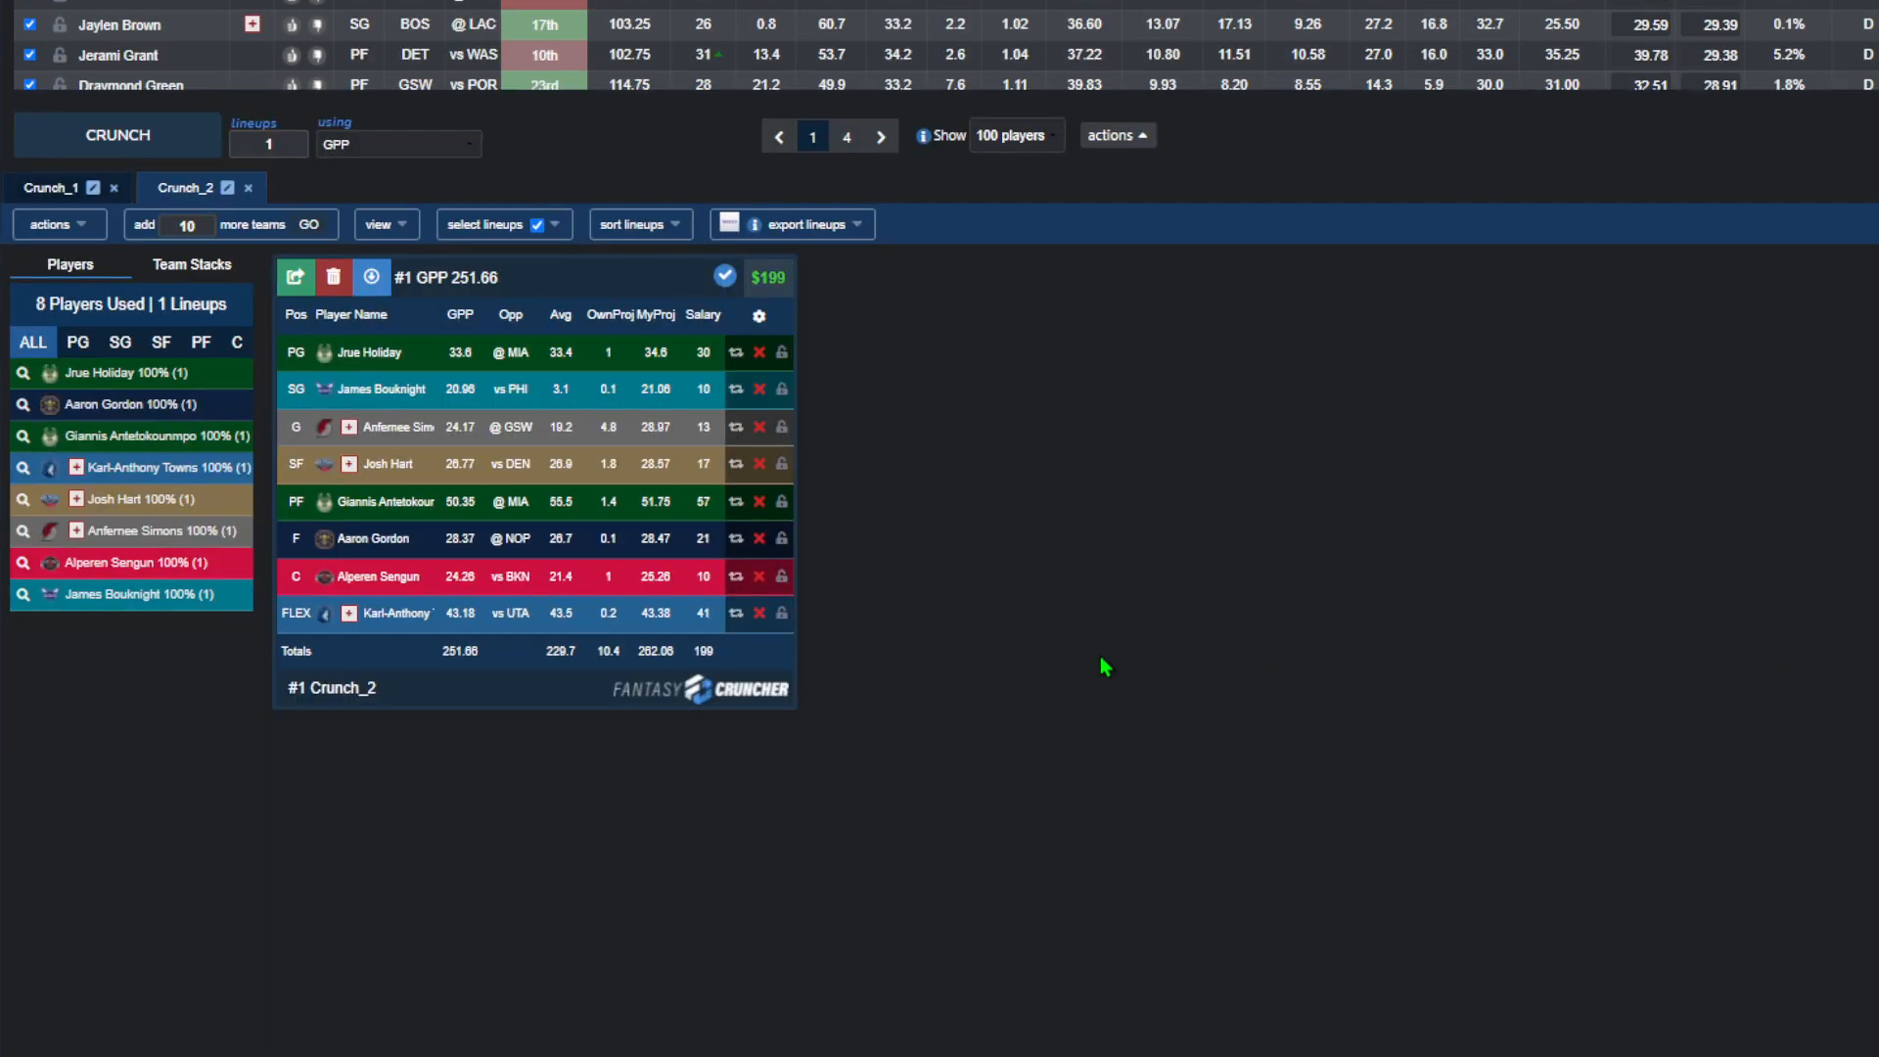